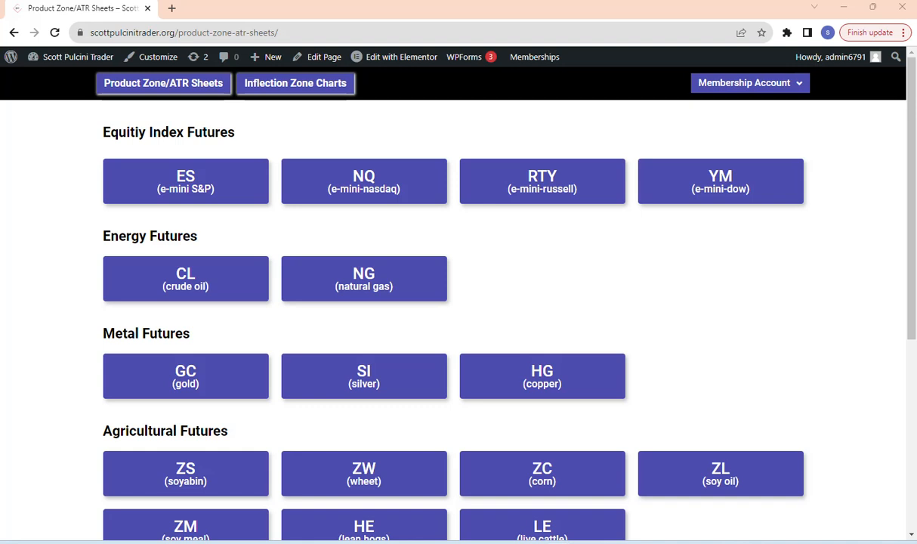
pyautogui.moveTo(296, 83)
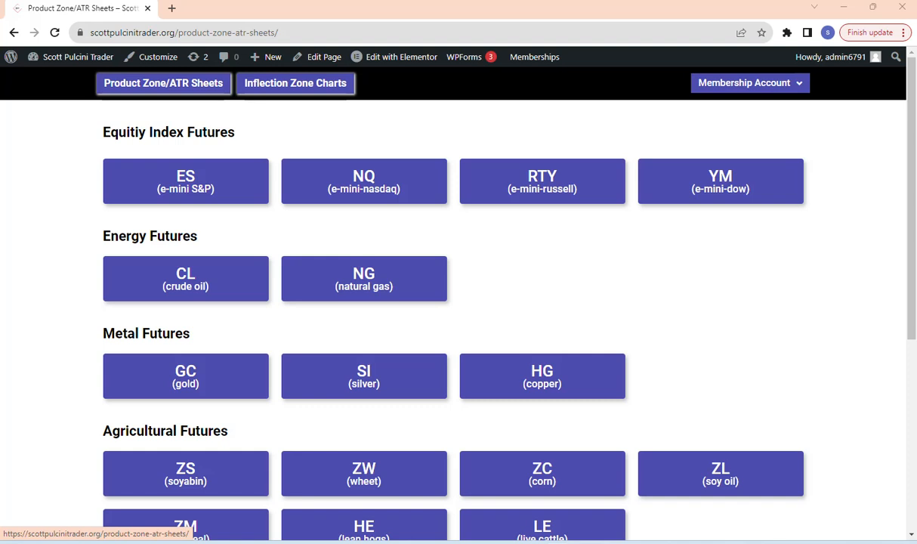
pyautogui.moveTo(295, 81)
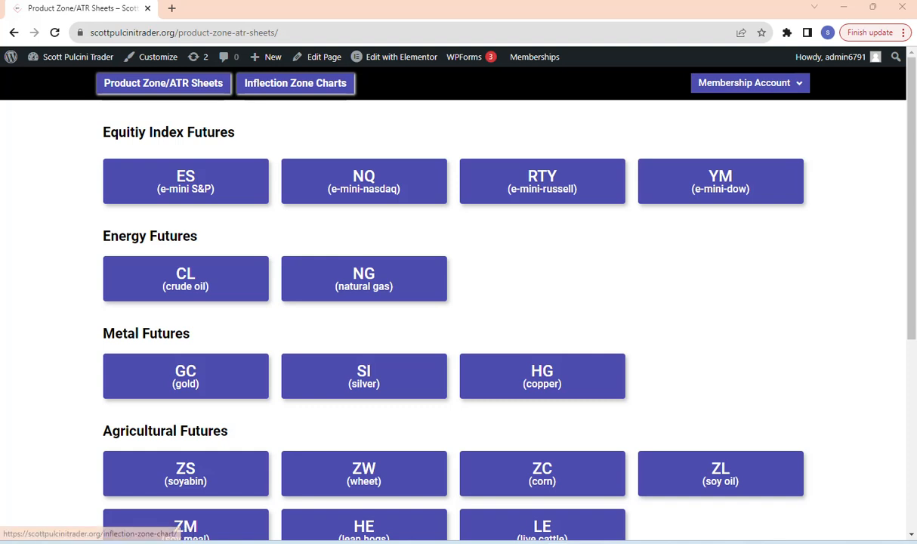
pyautogui.moveTo(164, 81)
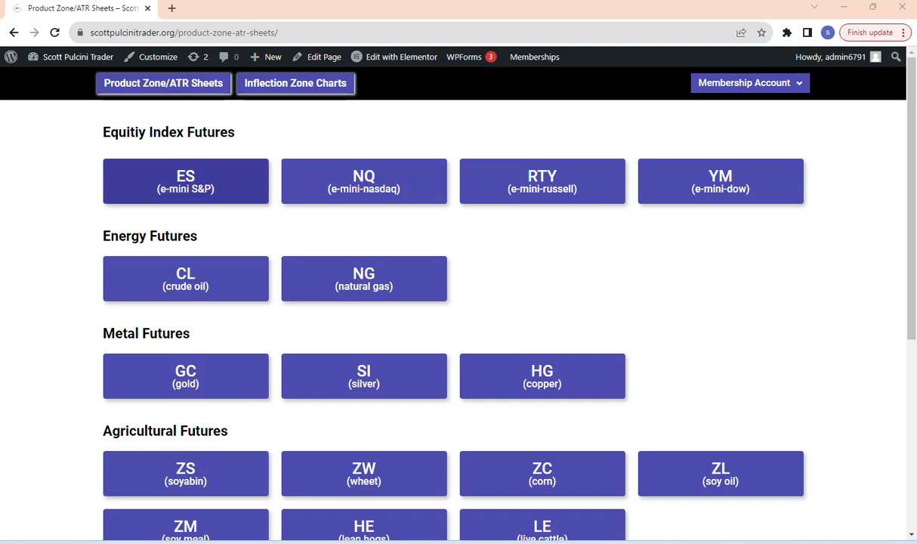
# Step: Open the ES (e-mini S&P) form in a new tab from the Product Zone/ATR Sheets page
pyautogui.scroll(-3)
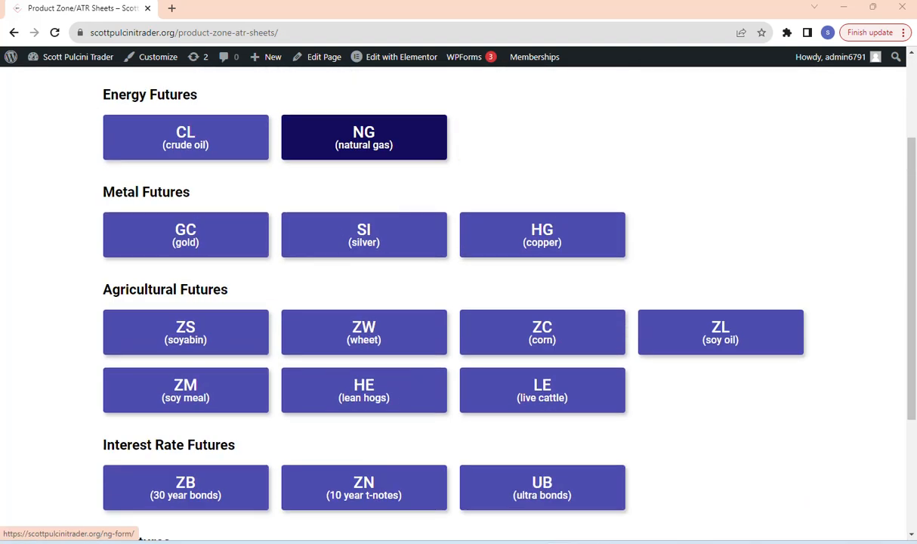
pyautogui.scroll(3)
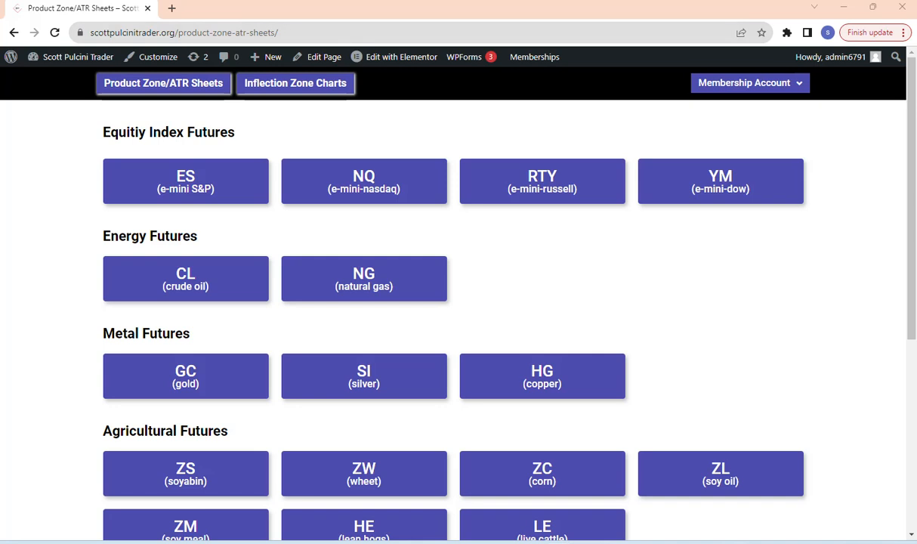
pyautogui.moveTo(362, 181)
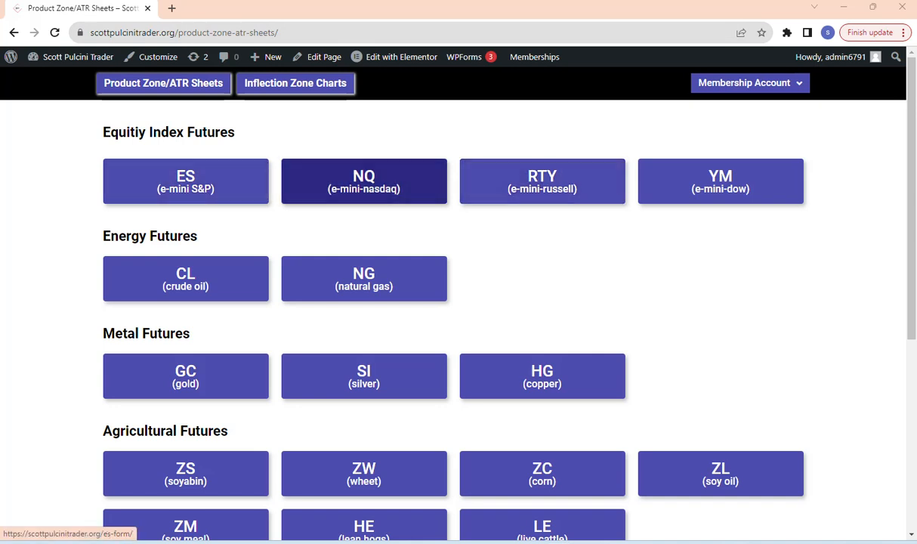
pyautogui.click(185, 181)
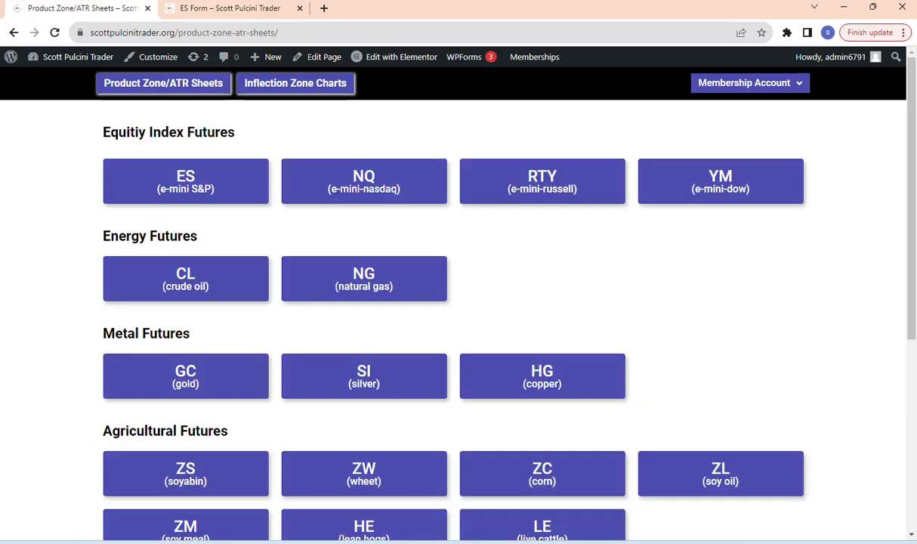
# Step: Open the NQ form tab from the product sheets page, then bring the ES Form back in front
pyautogui.click(362, 181)
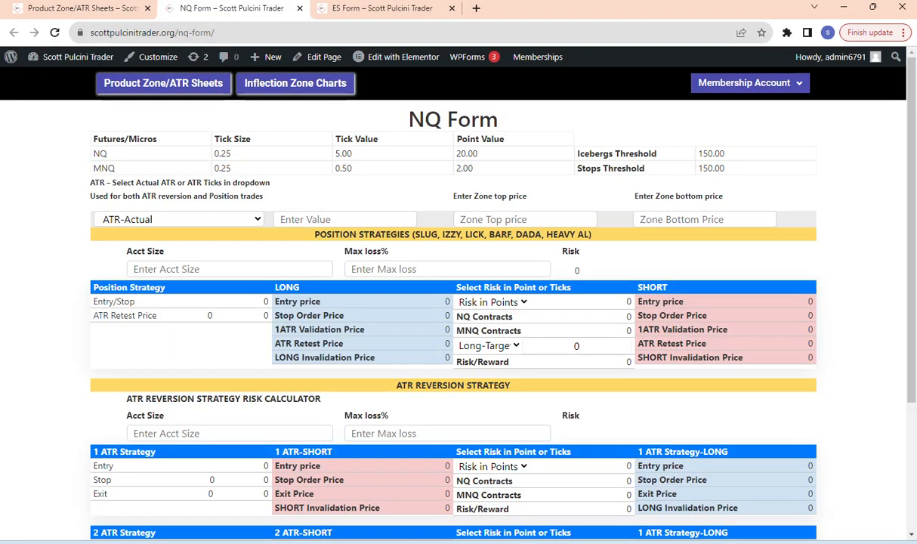
pyautogui.click(380, 10)
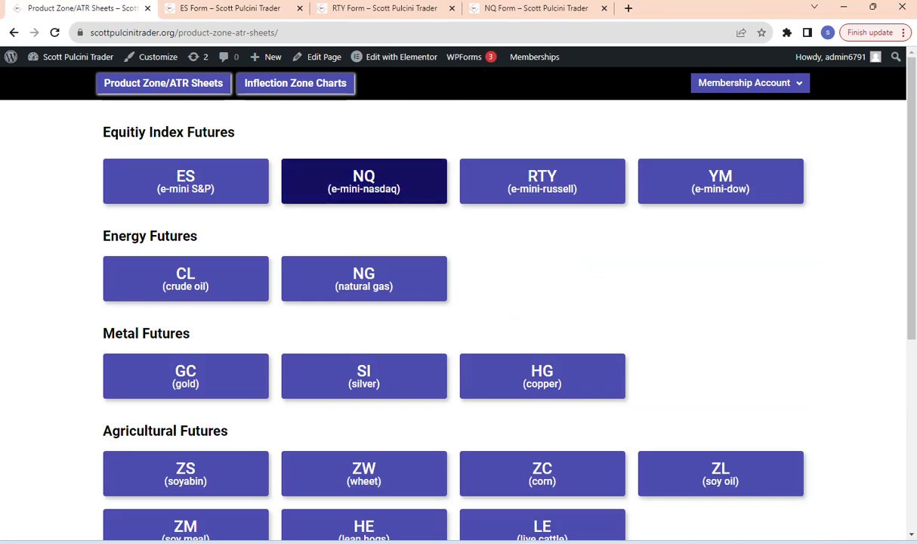
pyautogui.click(185, 181)
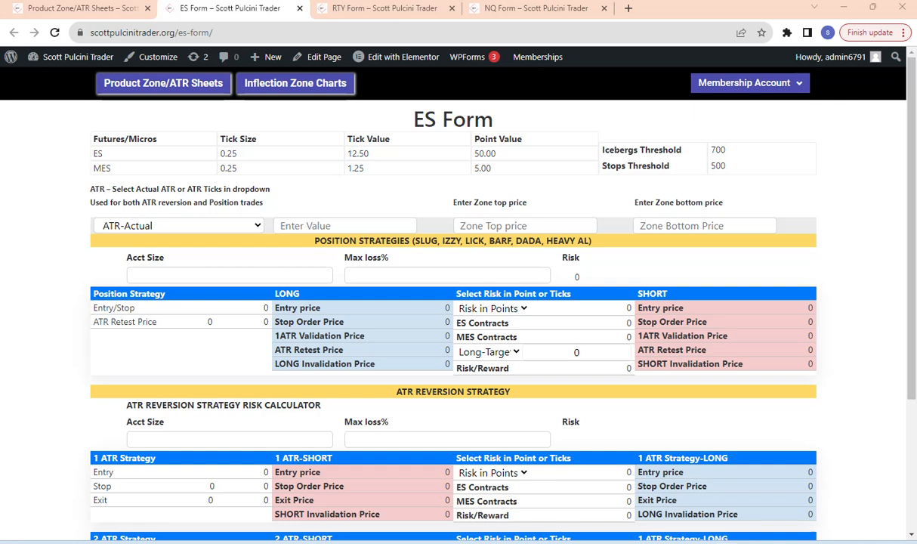
pyautogui.scroll(-3)
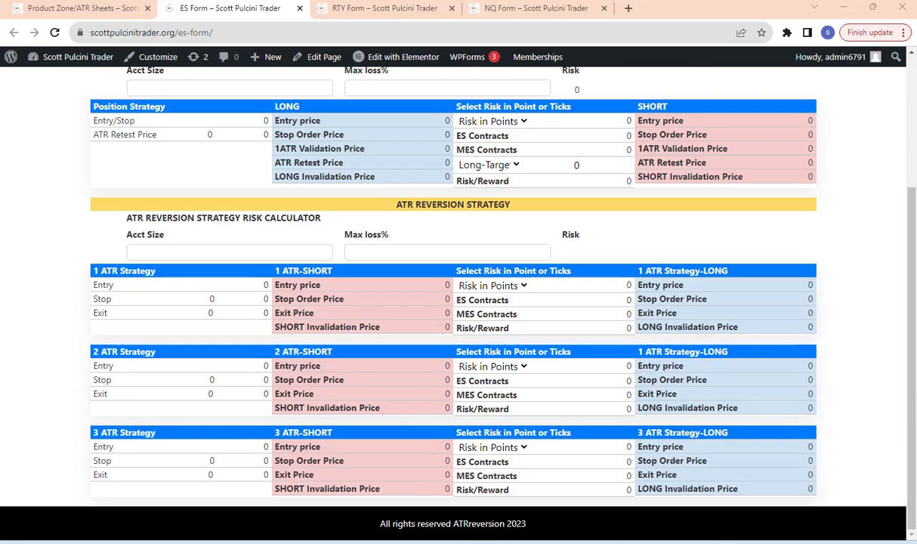
pyautogui.scroll(3)
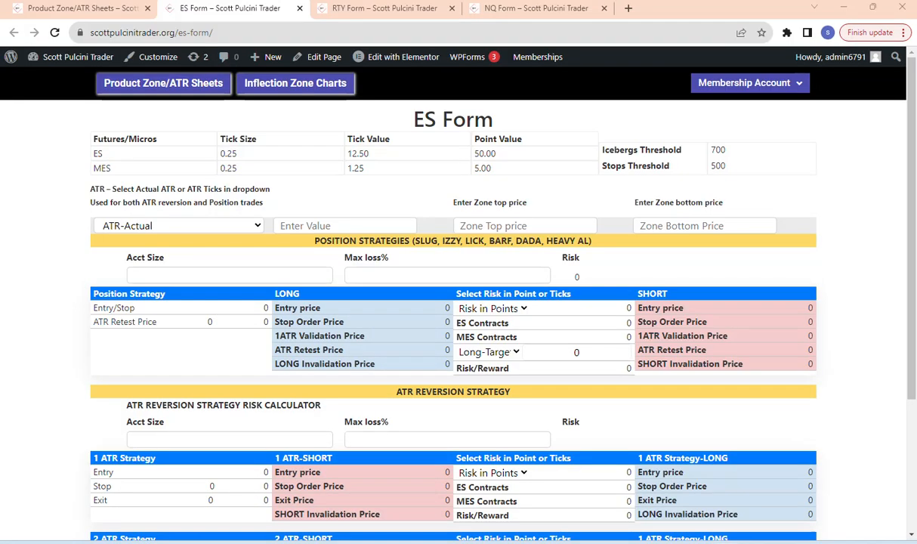
# Step: Enter zone top 4449.50 and bottom 4443 on the ES Form, then bring up the ES chart
pyautogui.click(345, 227)
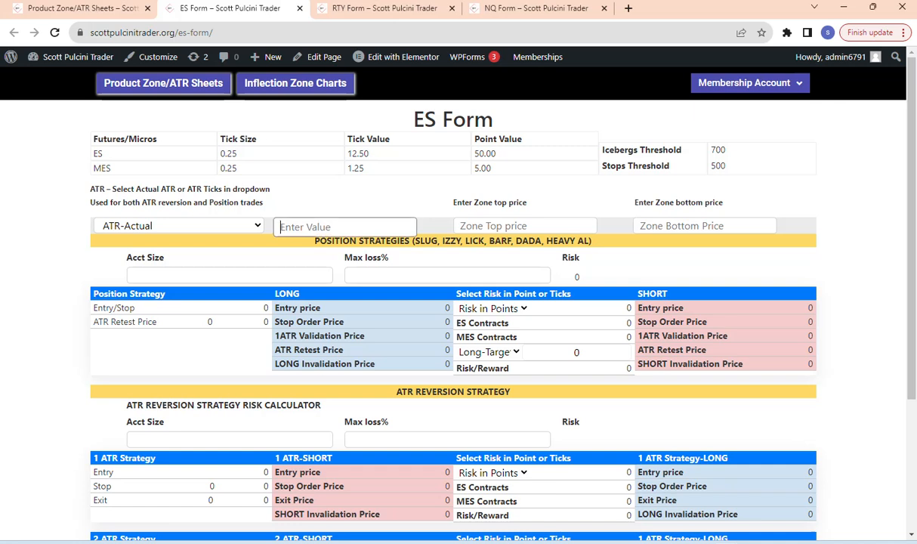
pyautogui.write('4449.50')
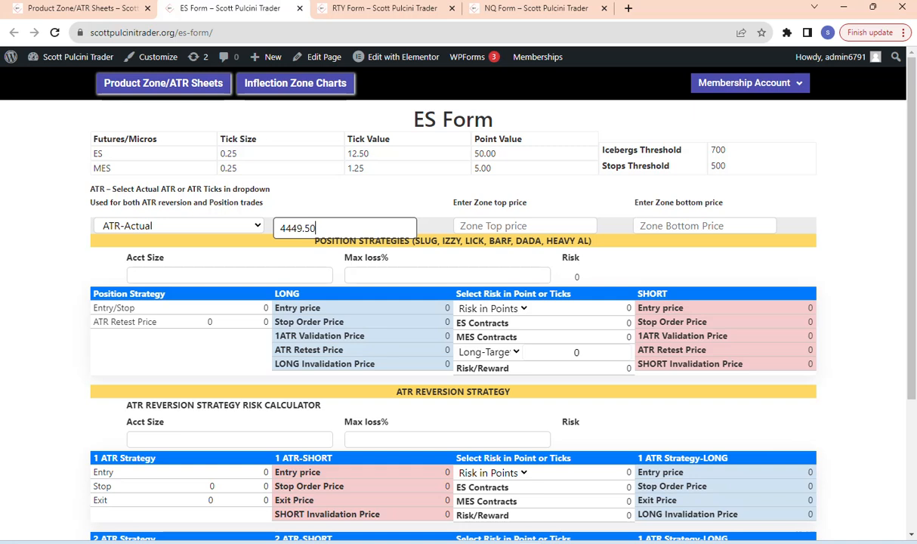
pyautogui.tripleClick(345, 226)
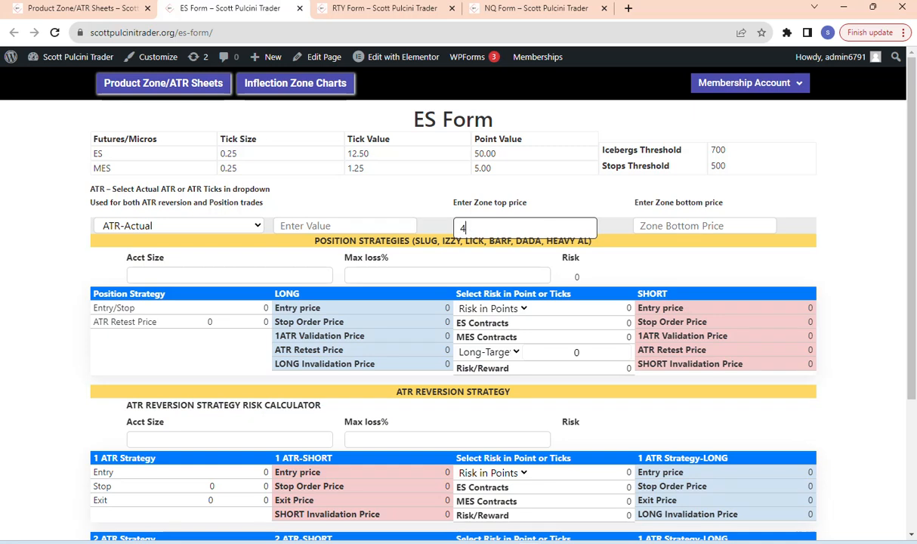
pyautogui.write('449.')
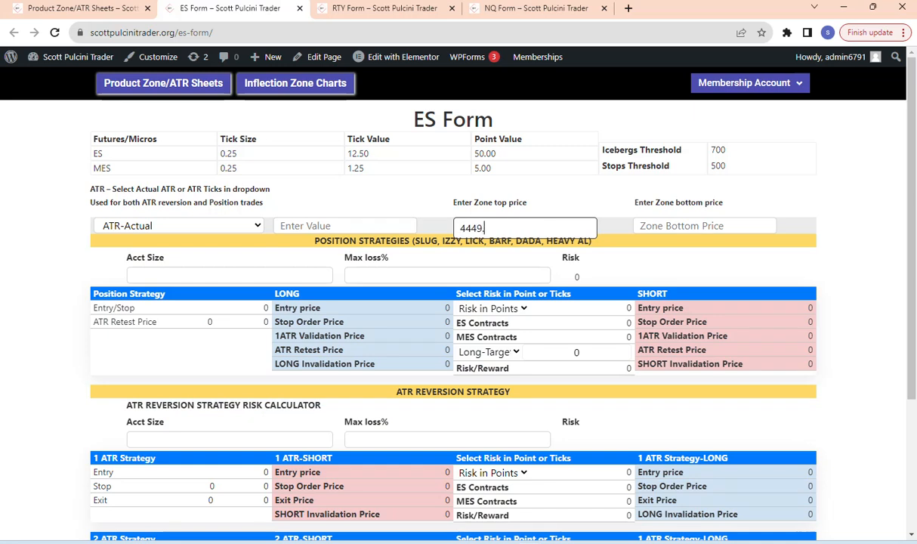
pyautogui.write('50')
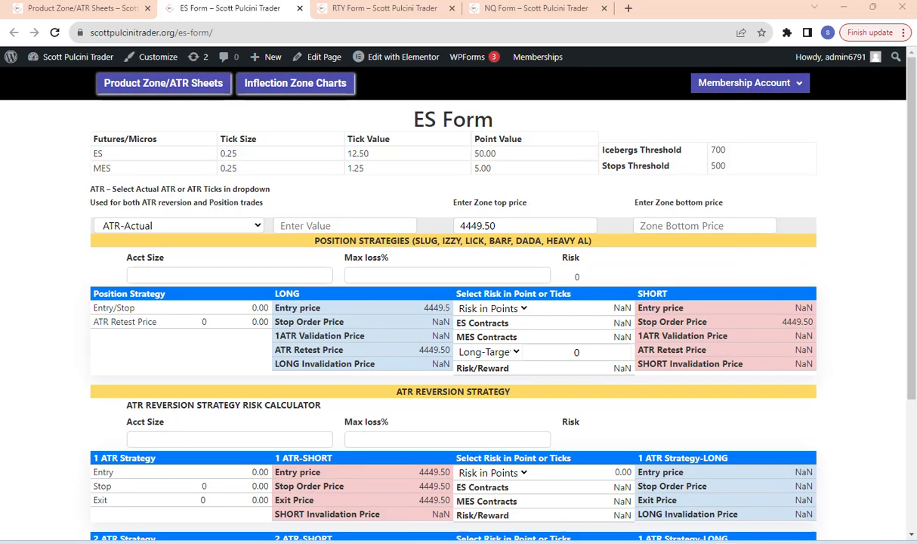
pyautogui.write('4443')
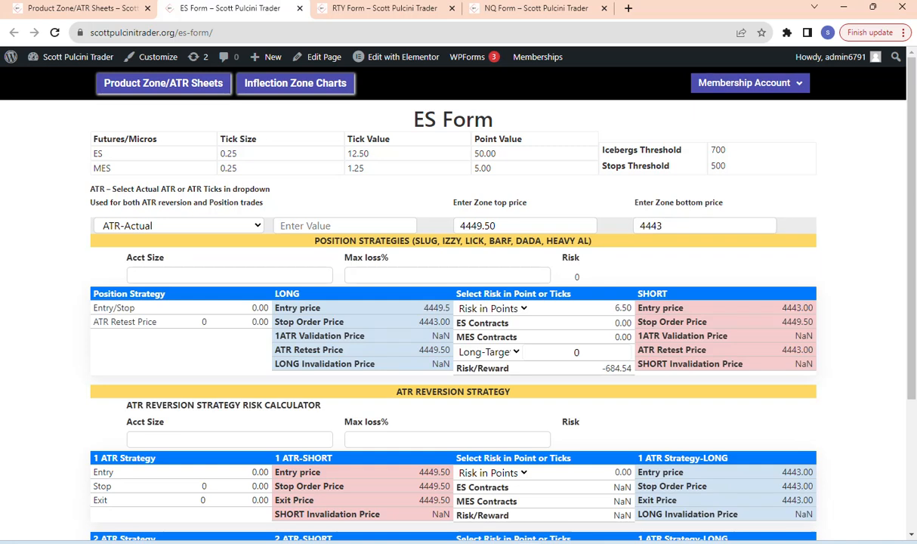
pyautogui.click(345, 225)
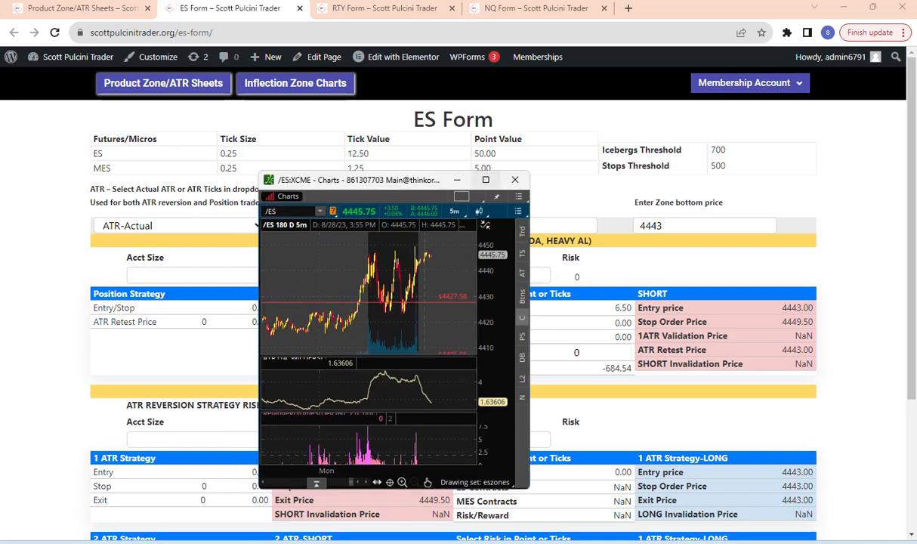
# Step: Maximize the thinkorswim /ES 5-minute chart to review its ATR(14) study
pyautogui.click(486, 179)
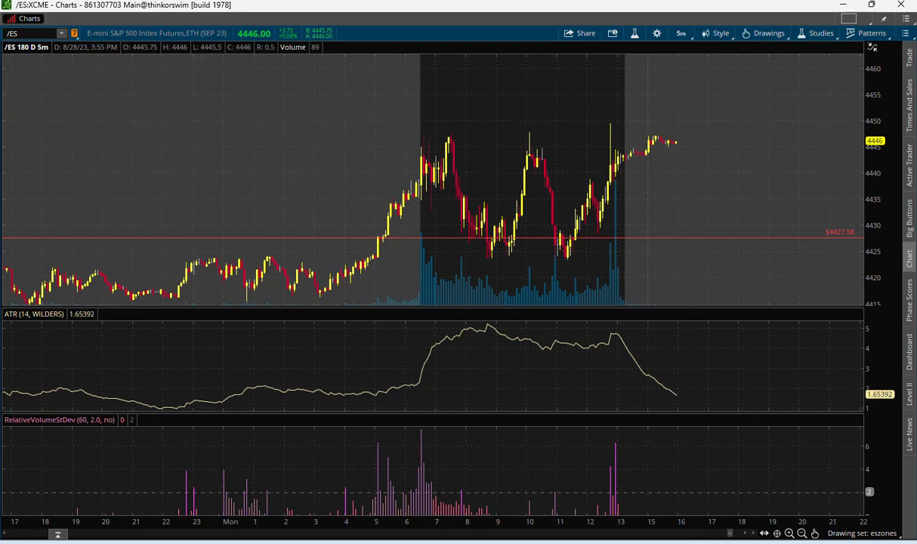
pyautogui.moveTo(451, 226)
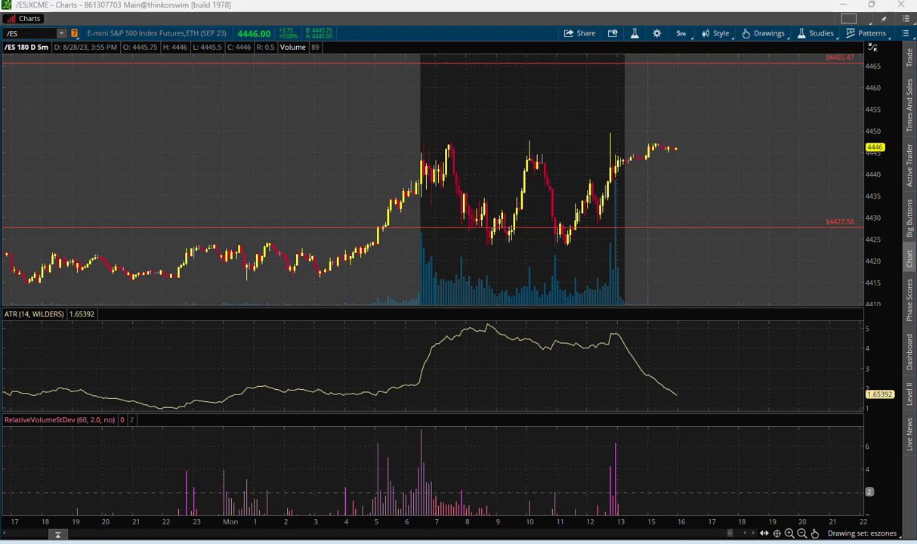
pyautogui.moveTo(139, 286); pyautogui.dragTo(57, 360)
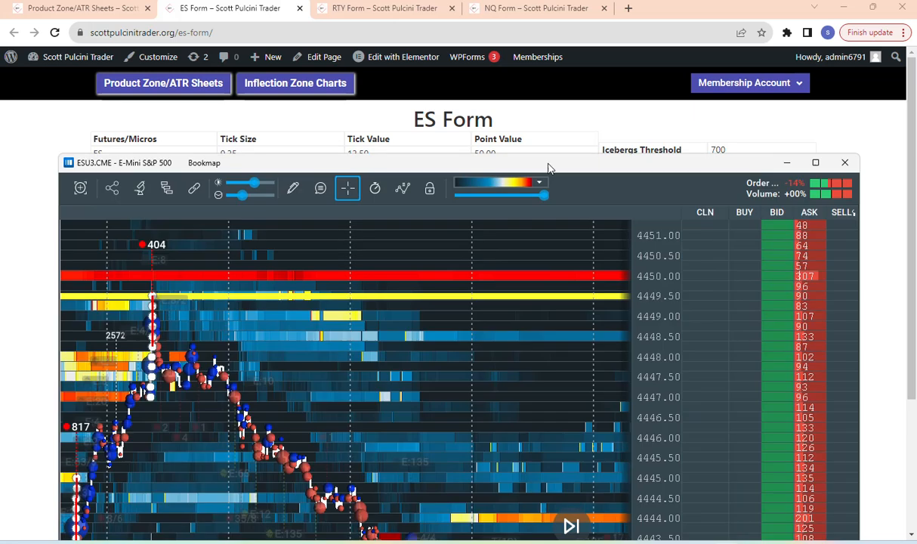
# Step: Close Bookmap to read the ATR value from the 12:45 bar on the ES chart
pyautogui.click(816, 163)
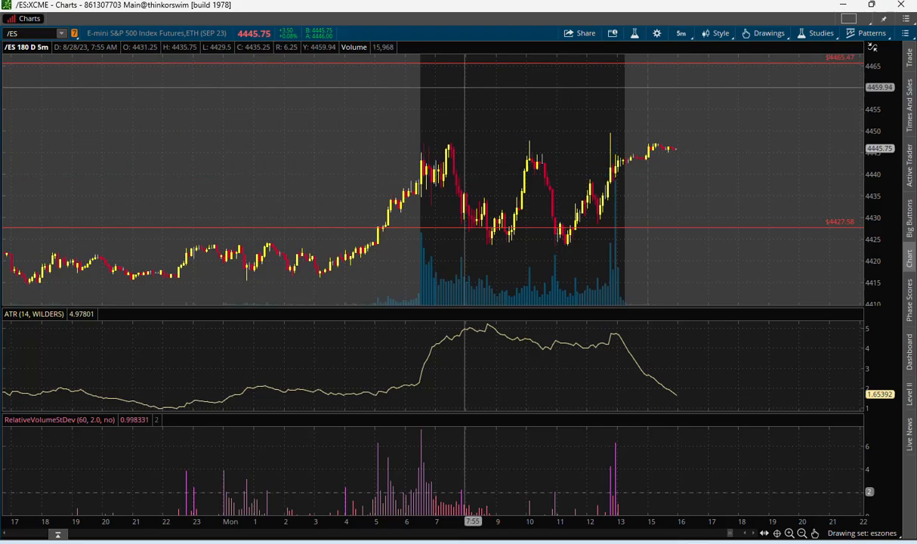
pyautogui.moveTo(604, 158)
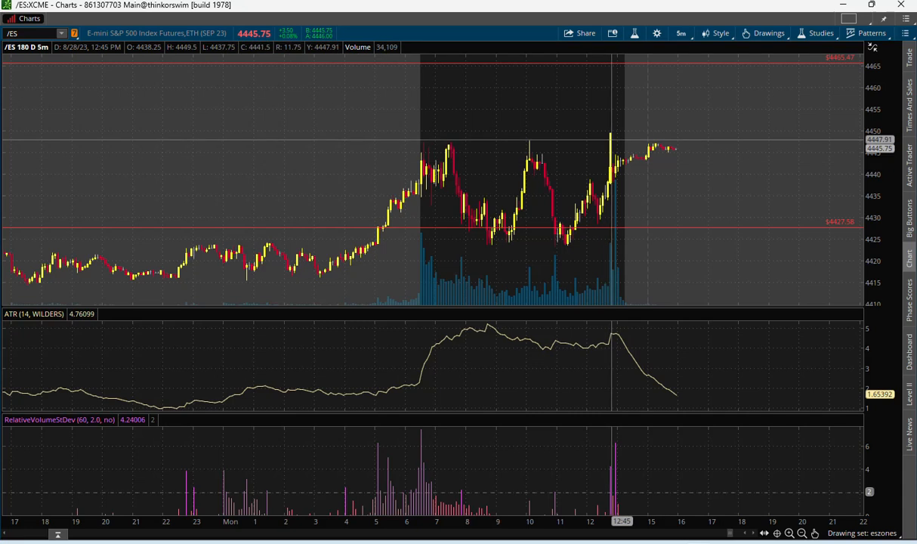
pyautogui.moveTo(611, 139)
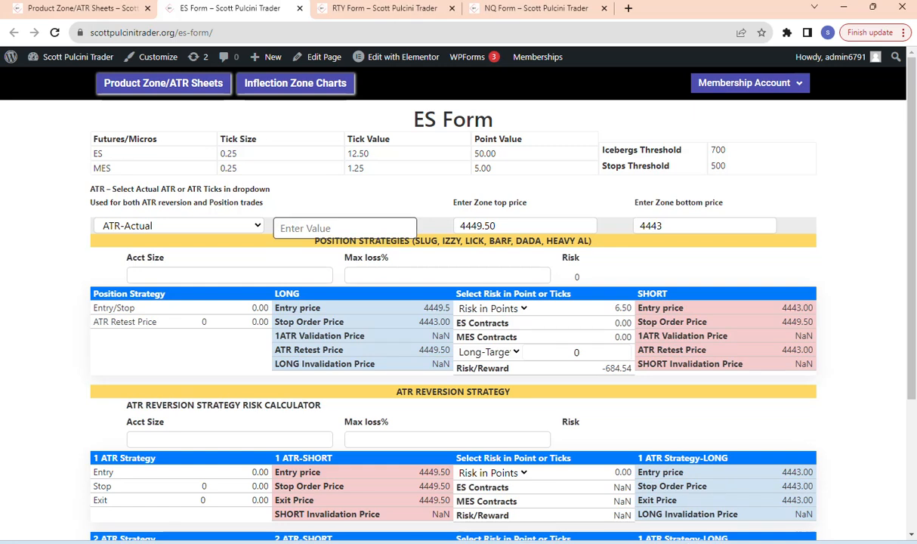
# Step: Enter ATR 4.76, account size 10000 and max loss .02 for a 200.00 position risk
pyautogui.write('4.76')
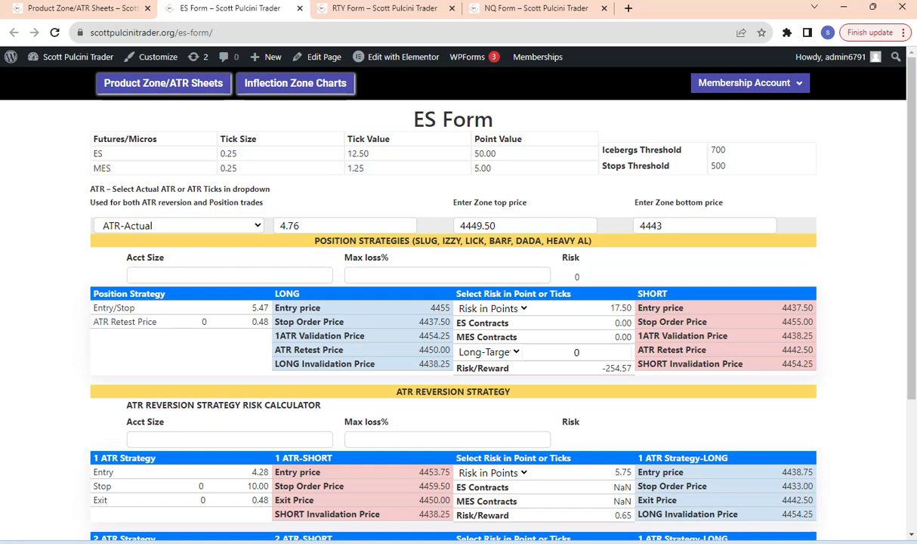
pyautogui.click(230, 278)
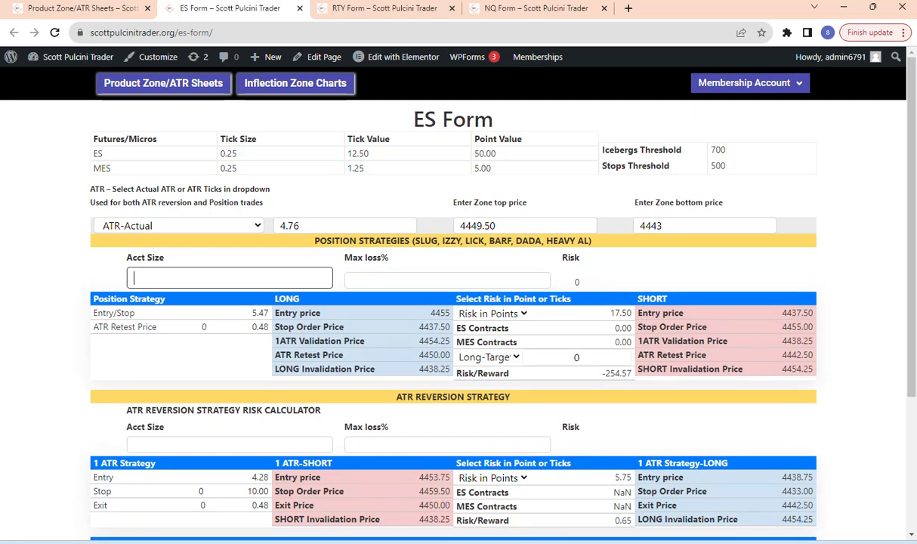
pyautogui.write('10000')
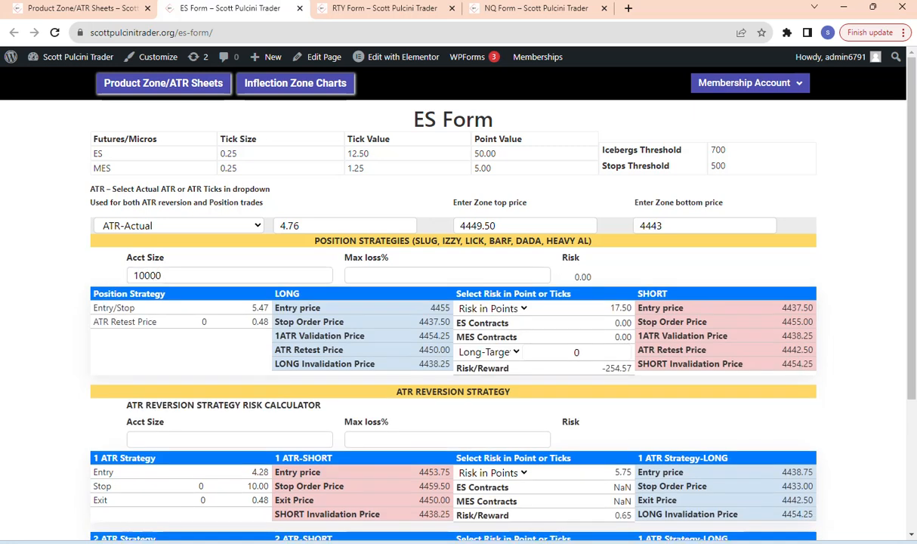
pyautogui.click(447, 276)
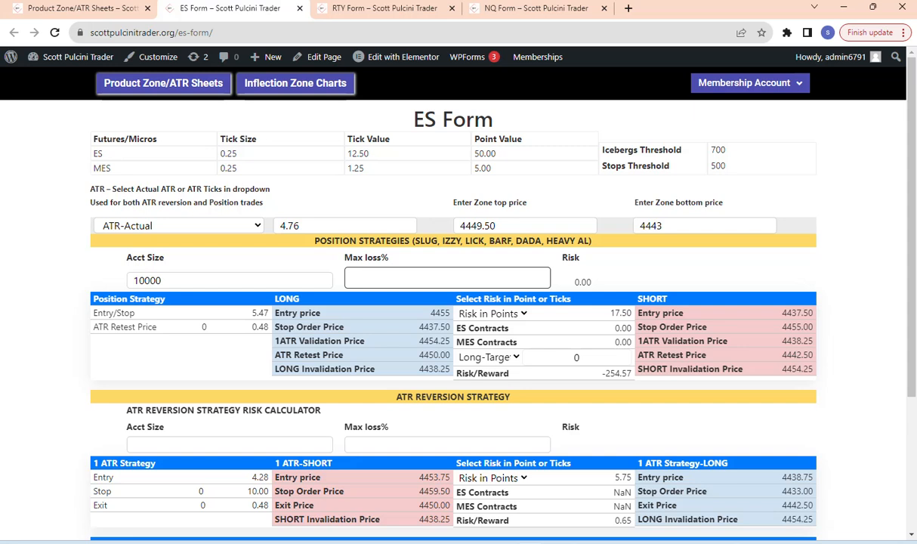
pyautogui.write('.02')
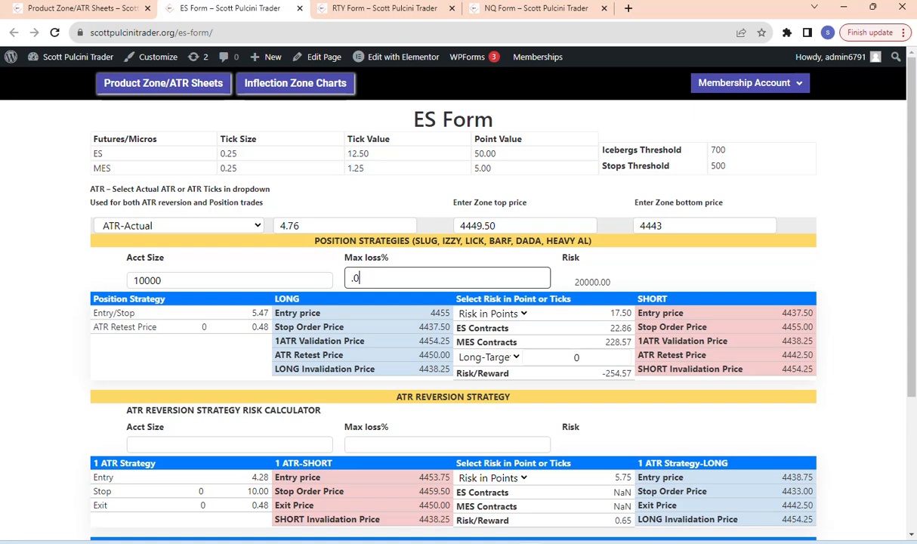
pyautogui.write('2')
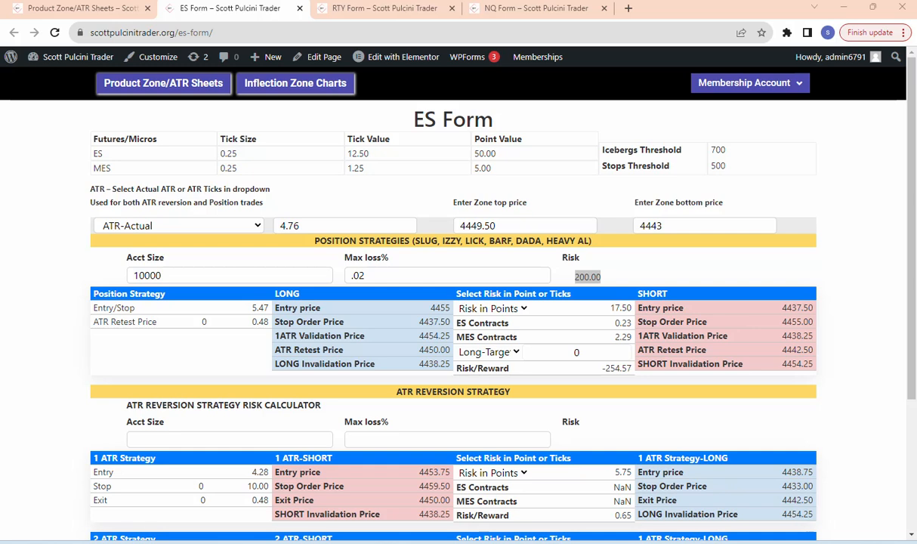
pyautogui.moveTo(601, 335)
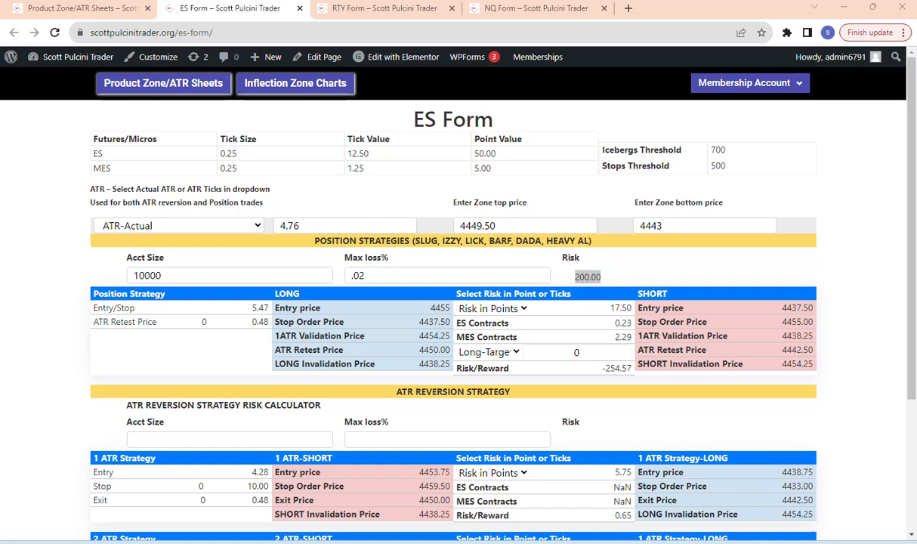
# Step: Switch position risk to ticks (70.00) and back to points (17.50), then un-maximize Chrome
pyautogui.click(493, 308)
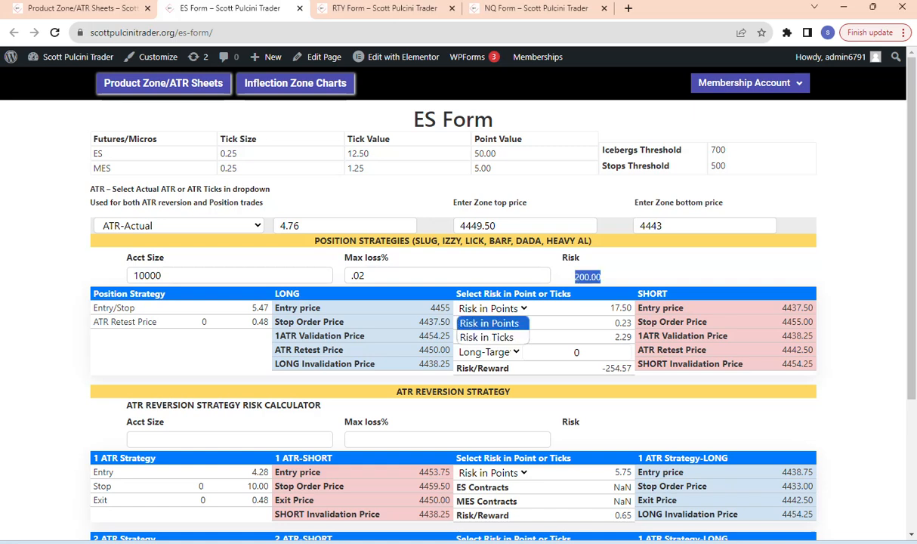
pyautogui.click(486, 337)
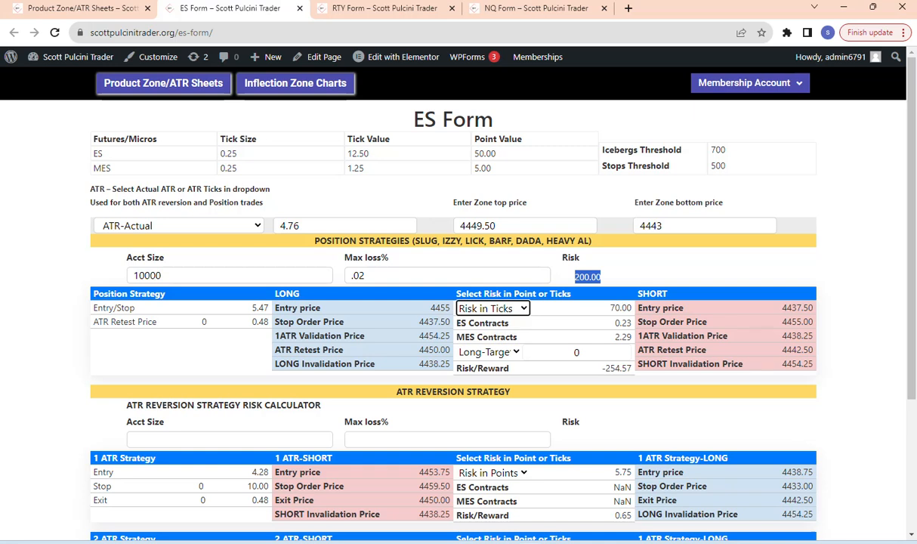
pyautogui.click(491, 308)
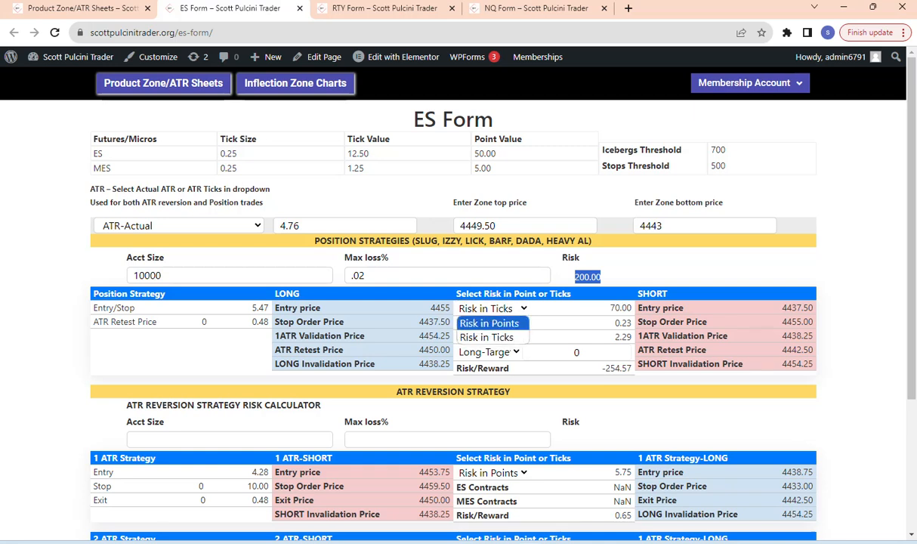
pyautogui.click(490, 324)
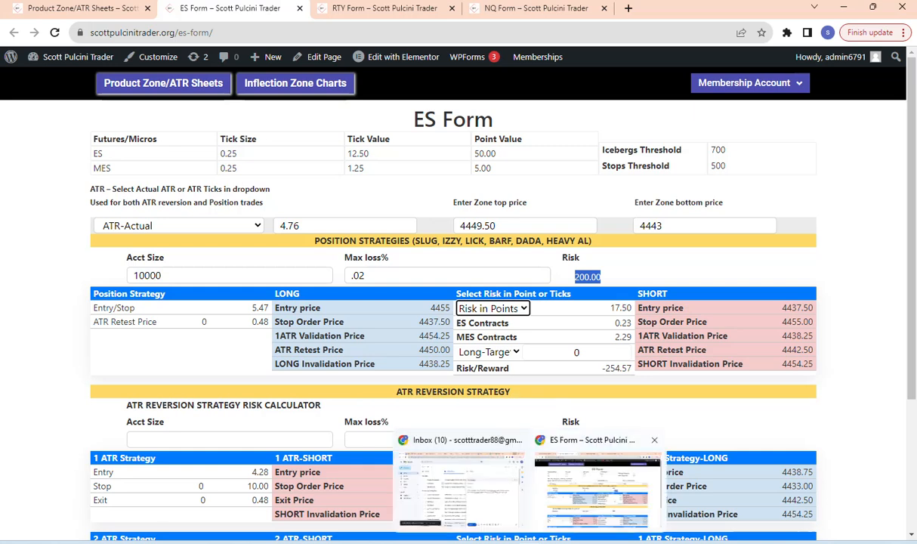
pyautogui.moveTo(597, 440)
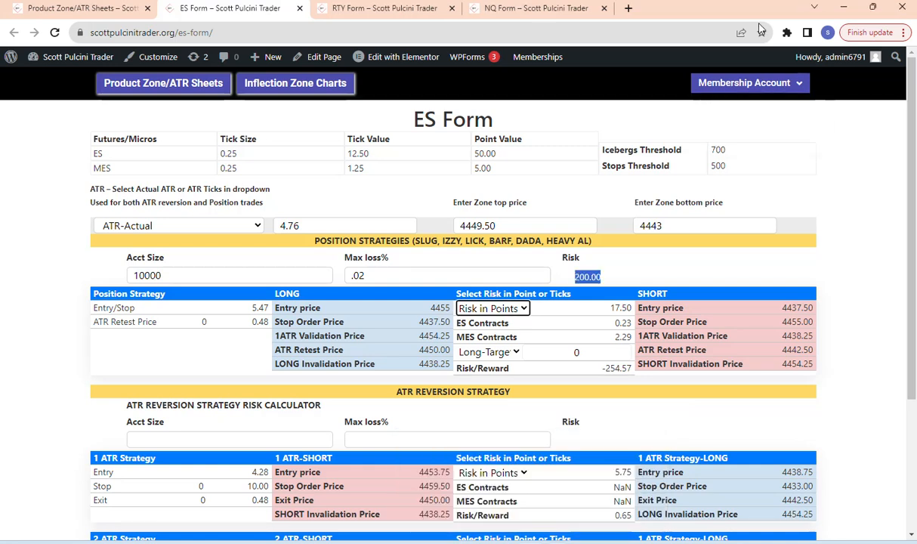
pyautogui.click(873, 6)
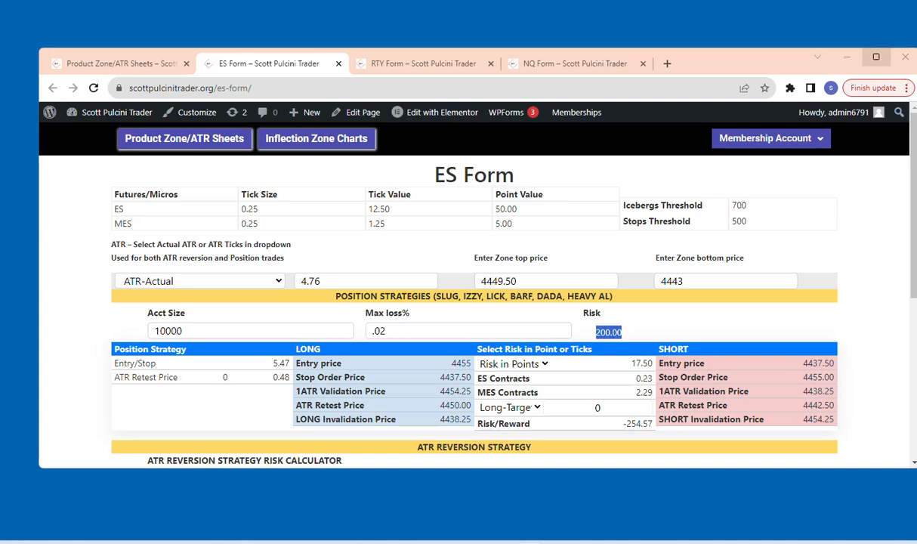
# Step: Connect to the FalconXtreme computer via Chrome Remote Desktop, then return to the ES Form
pyautogui.scroll(-3)
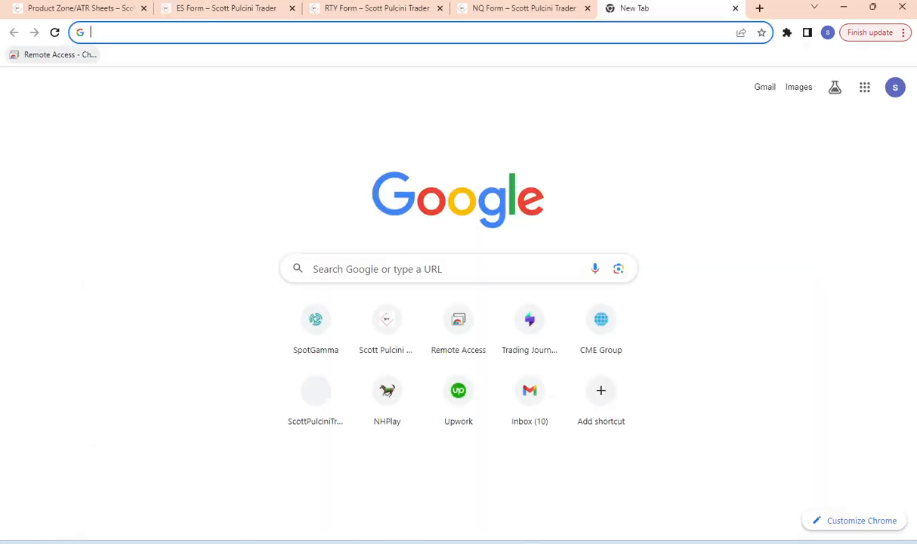
pyautogui.click(457, 330)
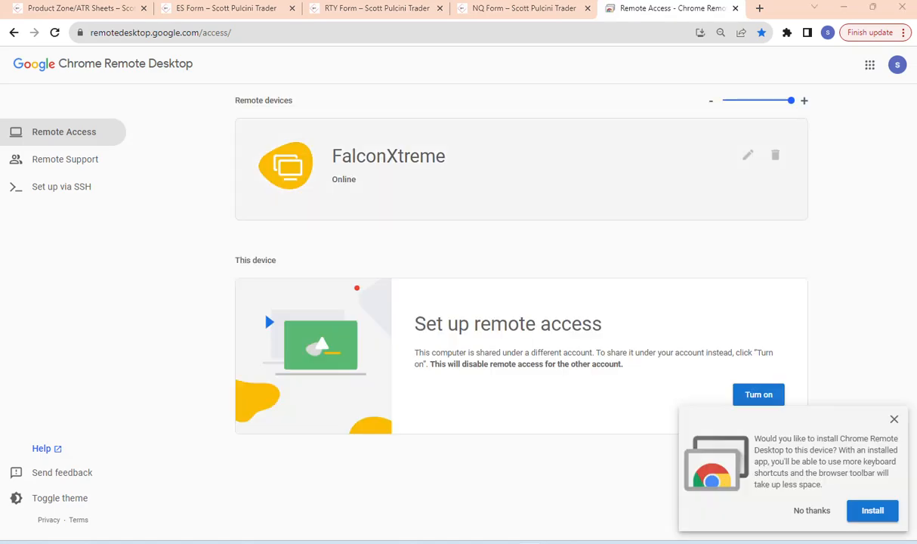
pyautogui.click(389, 155)
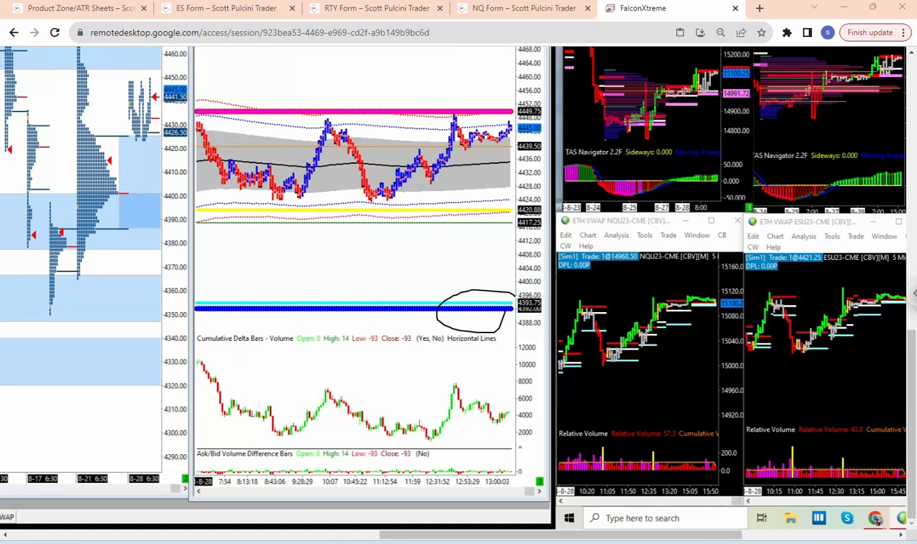
pyautogui.click(226, 9)
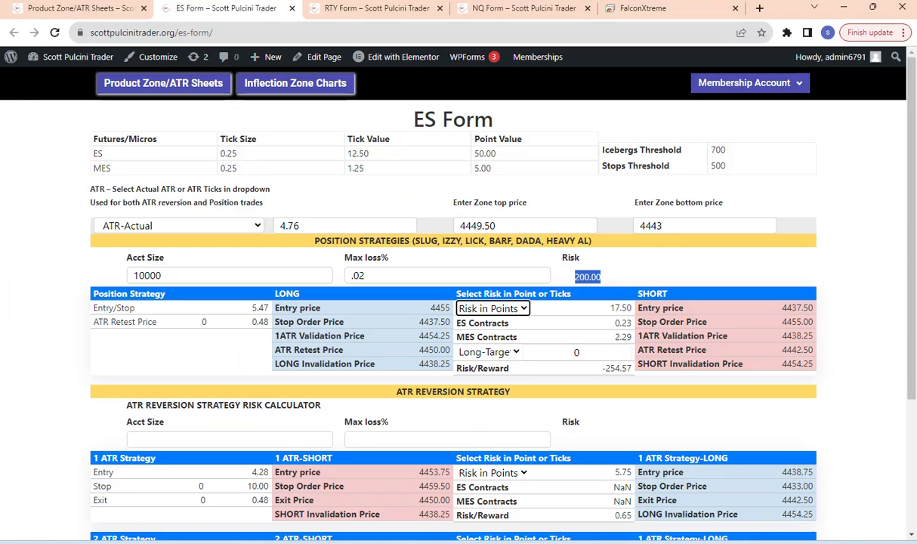
# Step: Change the target to Short-Target (4393.75) and bring up the Bookmap E-Mini S&P 500 chart
pyautogui.click(490, 352)
pyautogui.write('4393.75')
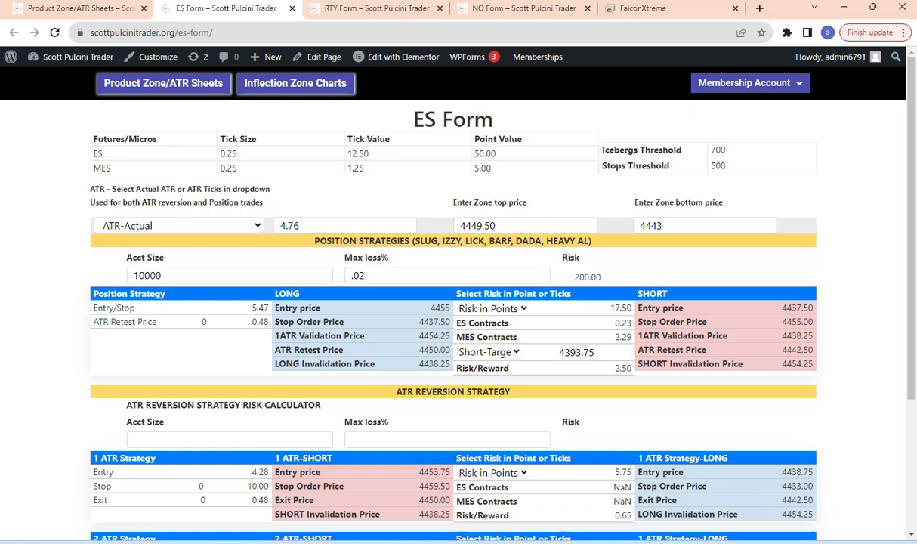
pyautogui.doubleClick(623, 369)
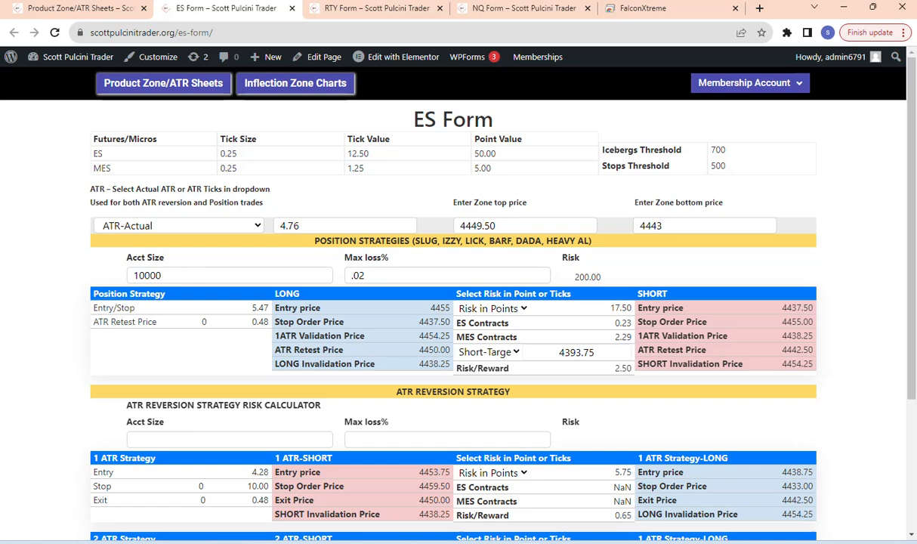
pyautogui.doubleClick(620, 308)
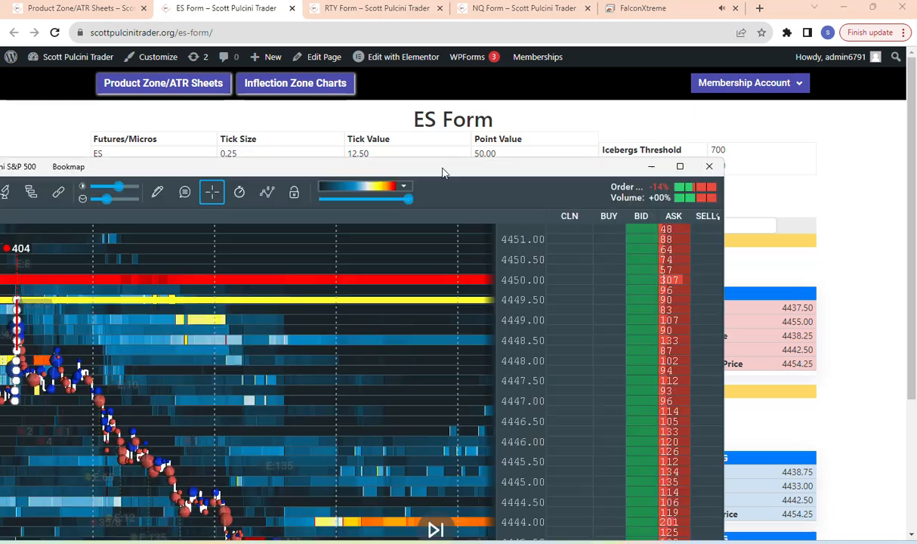
# Step: Minimize the Bookmap heatmap to bring the ES Form back in front
pyautogui.click(680, 166)
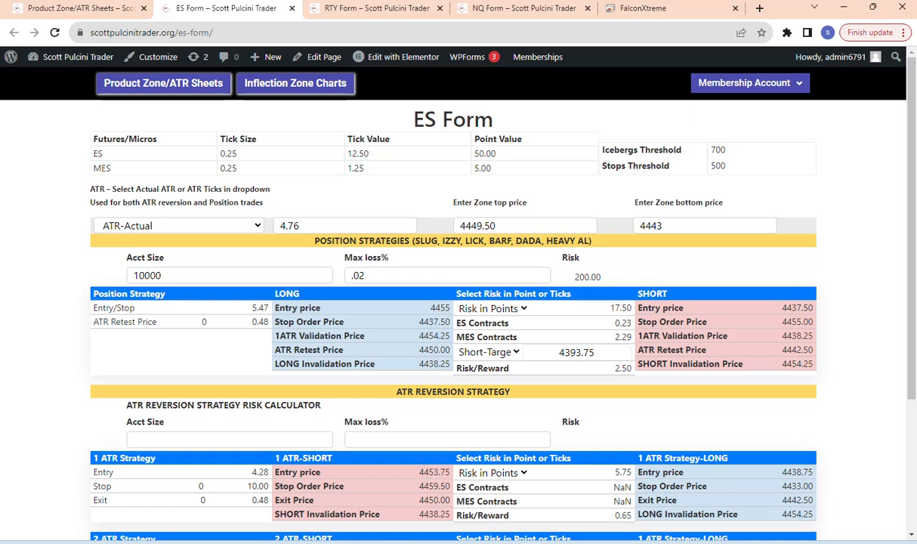
# Step: Reopen the Bookmap E-Mini S&P 500 chart over the form and maximize it
pyautogui.click(345, 227)
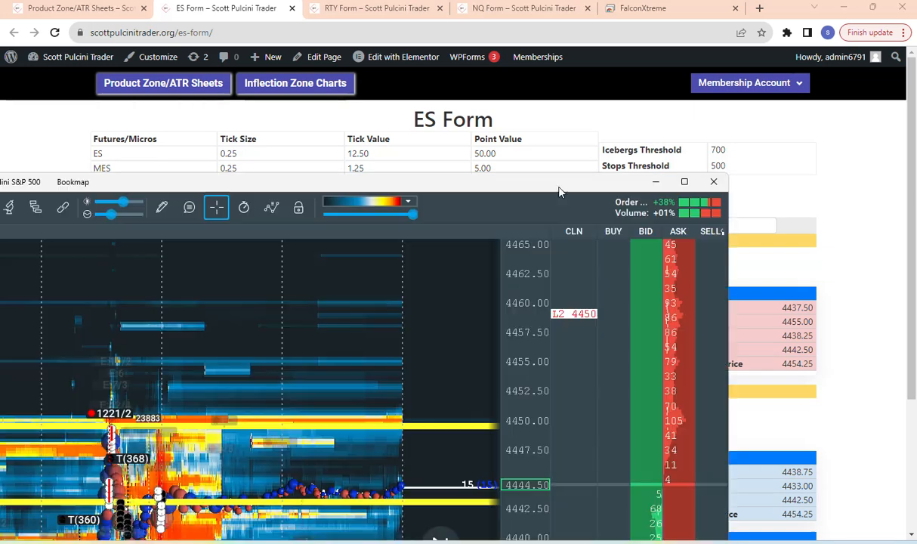
pyautogui.click(683, 181)
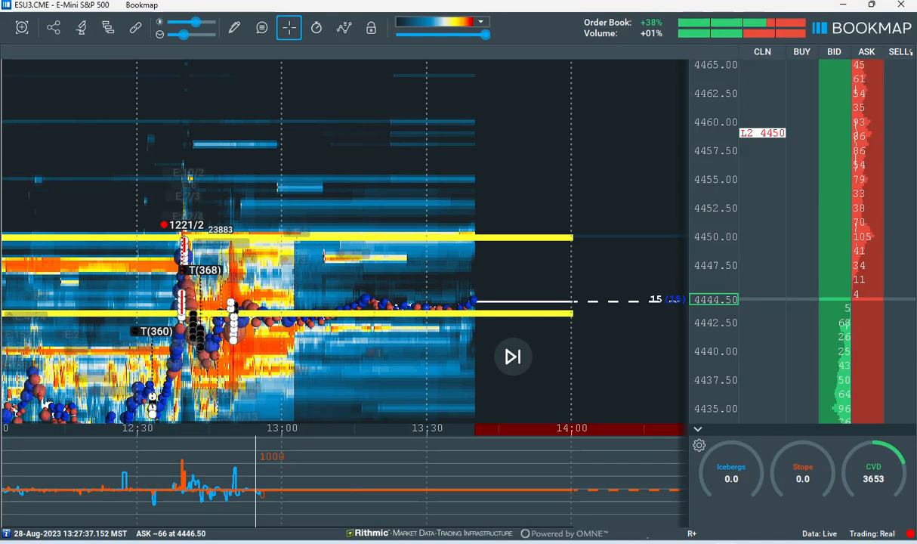
# Step: Restore the Bookmap chart down to a smaller window over the ES Form
pyautogui.click(514, 356)
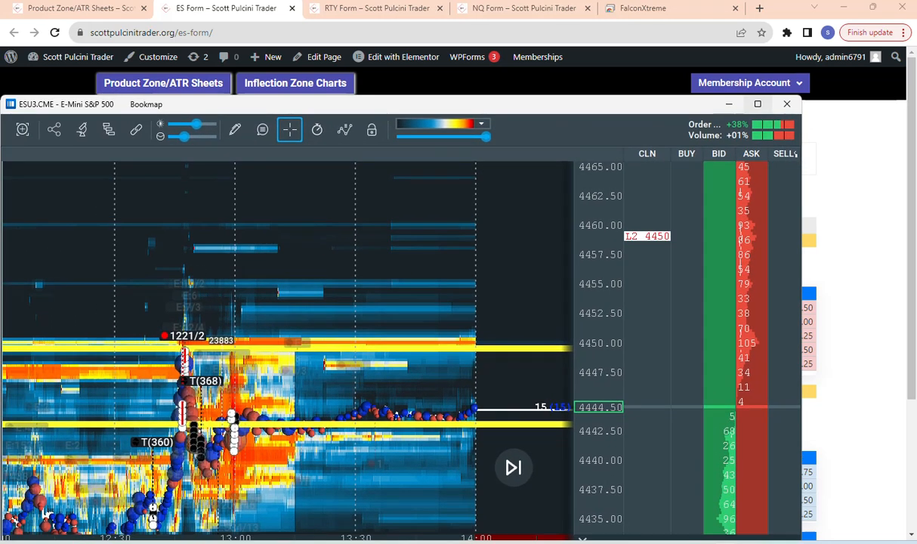
pyautogui.click(757, 103)
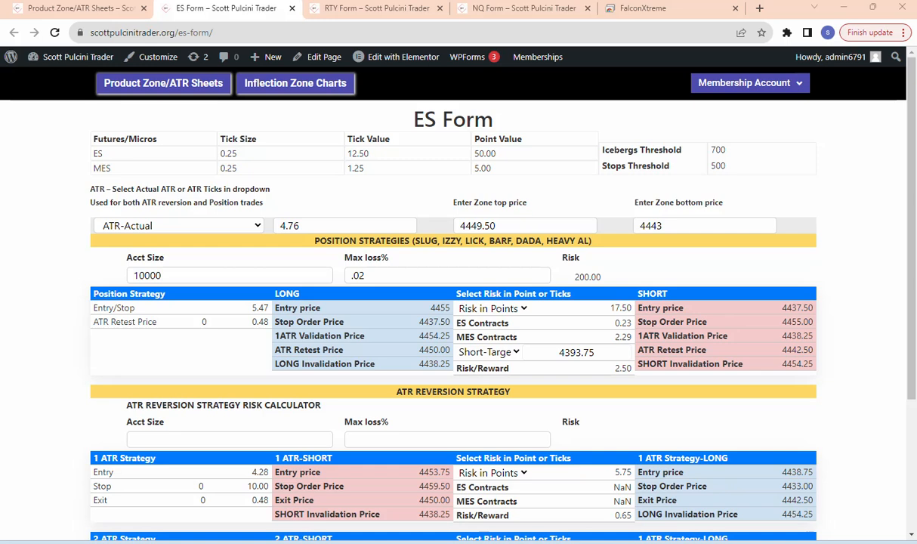
pyautogui.moveTo(822, 302)
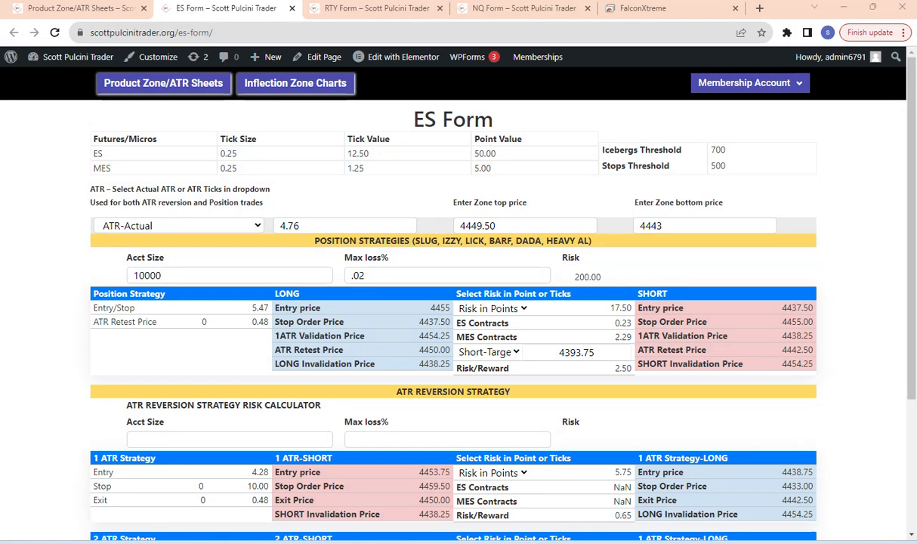
# Step: Scroll down the ES Form page before switching to the Bookmap ESU3 heatmap
pyautogui.scroll(-3)
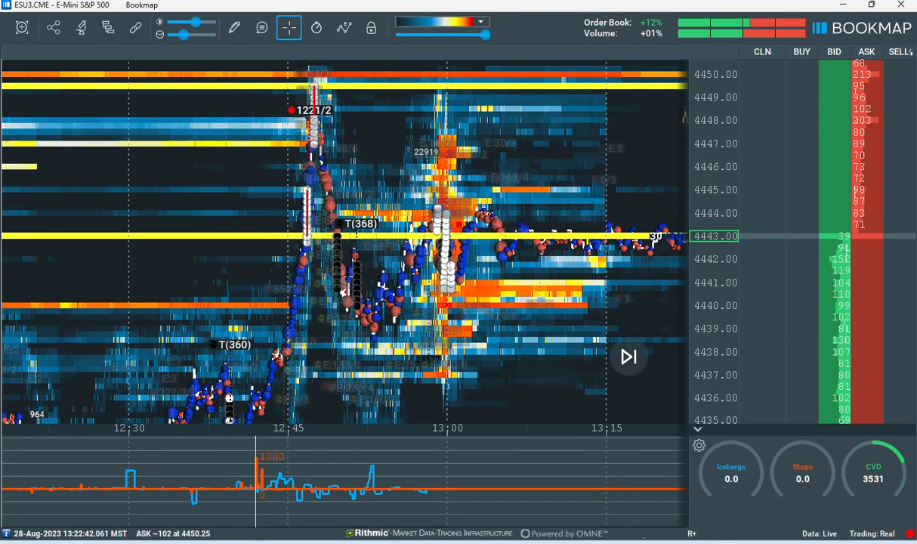
pyautogui.press('alt+tab')
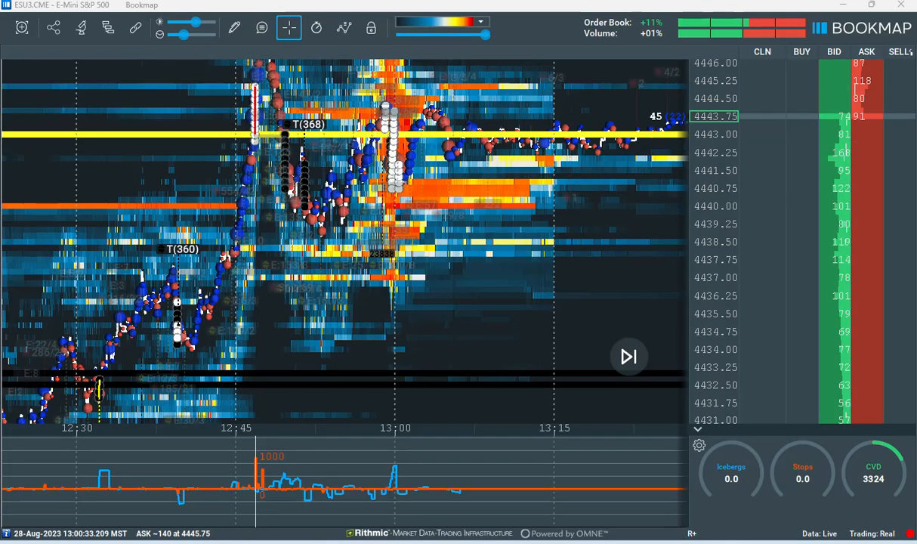
pyautogui.moveTo(290, 151)
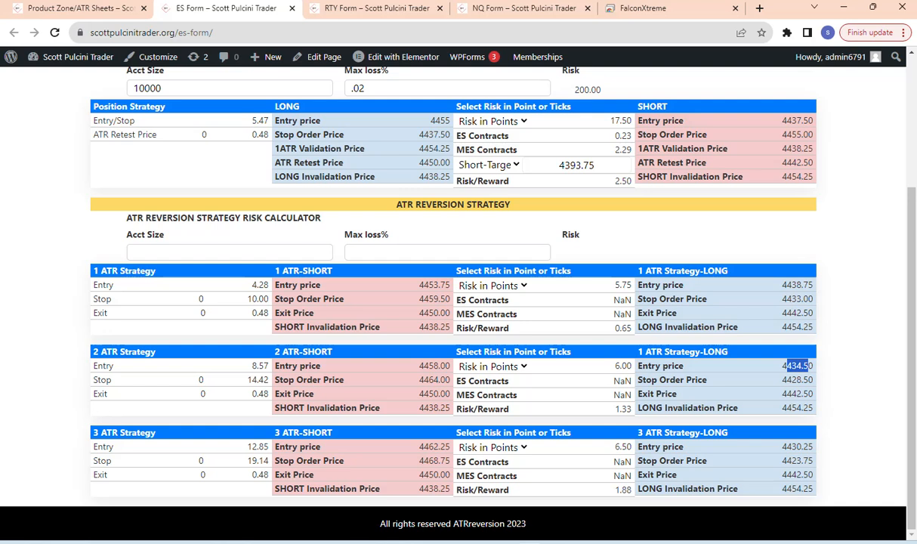
# Step: Enter account size 5000 and max loss .02 in the ATR reversion calculator
pyautogui.scroll(3)
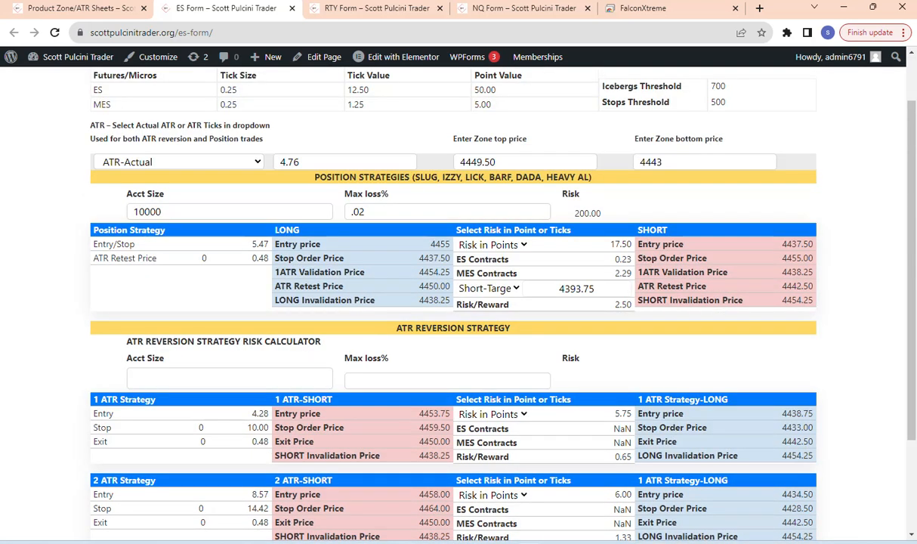
pyautogui.write('5000')
pyautogui.write('.02')
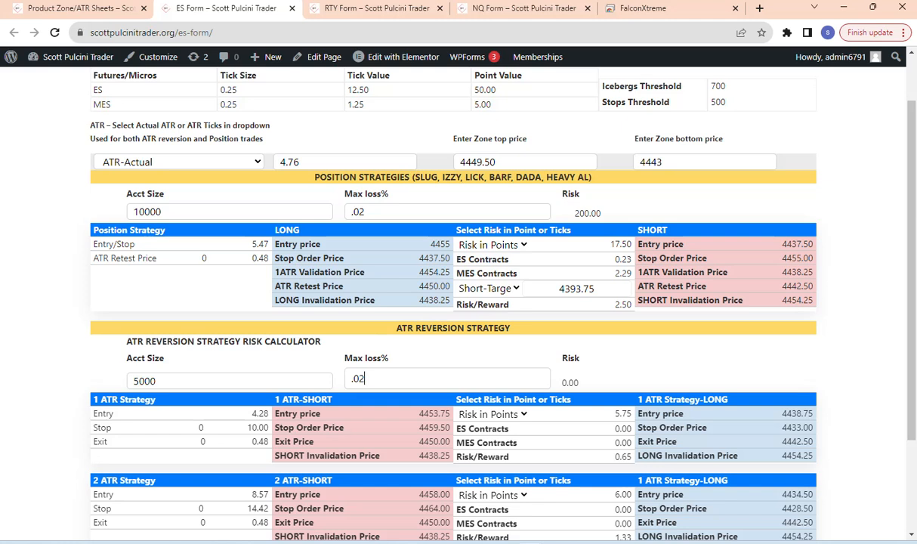
pyautogui.scroll(-3)
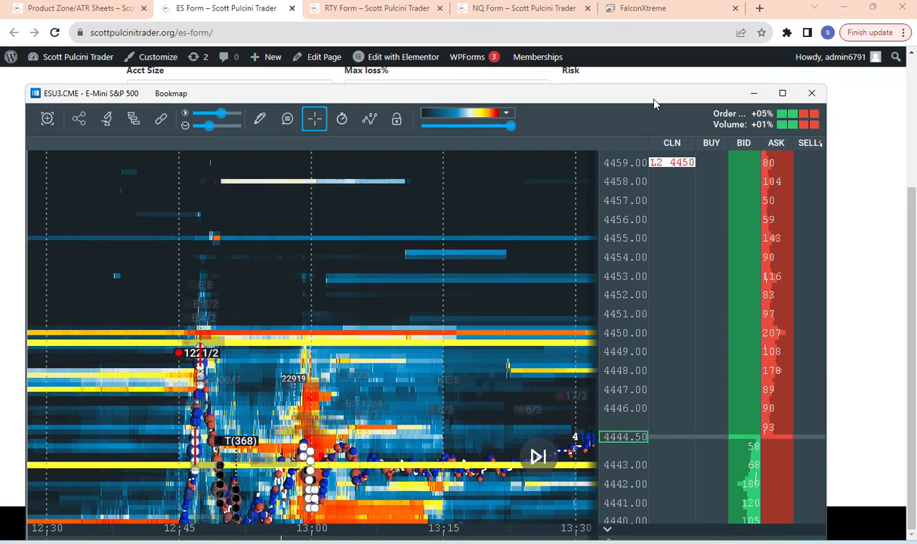
# Step: Close the Bookmap chart to show the reversion calculator's risk of 100.00
pyautogui.click(811, 94)
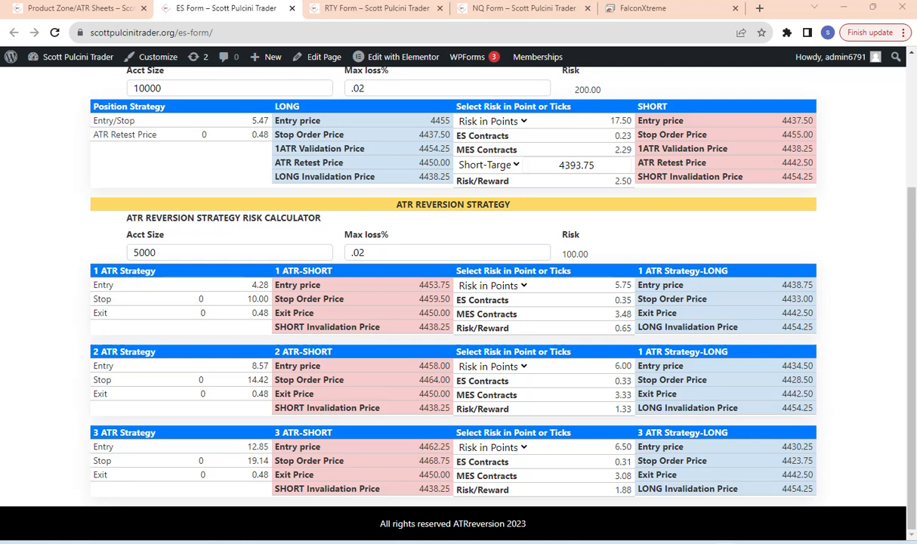
pyautogui.scroll(3)
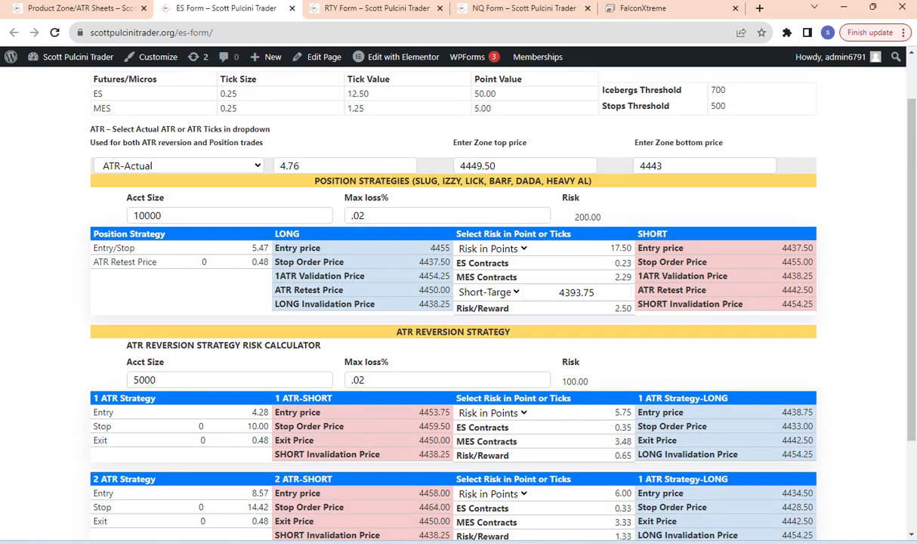
pyautogui.scroll(-3)
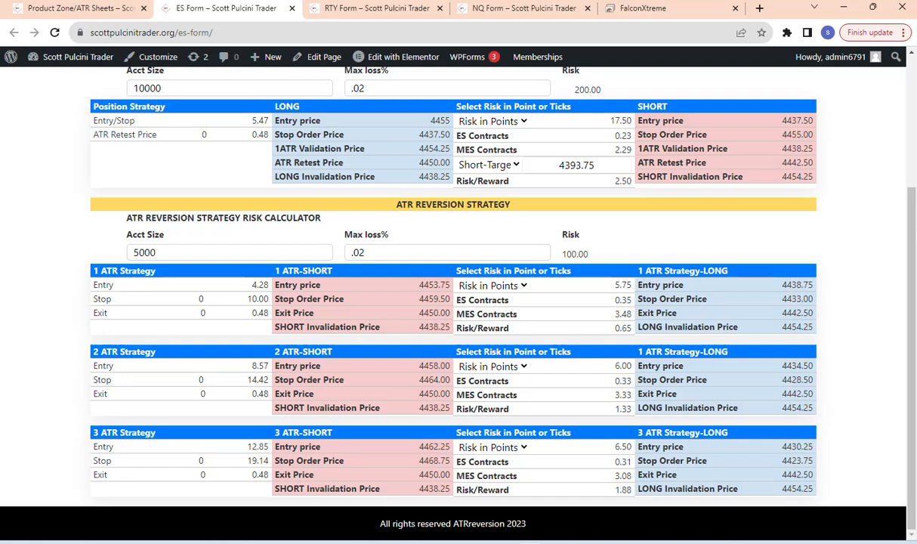
pyautogui.scroll(3)
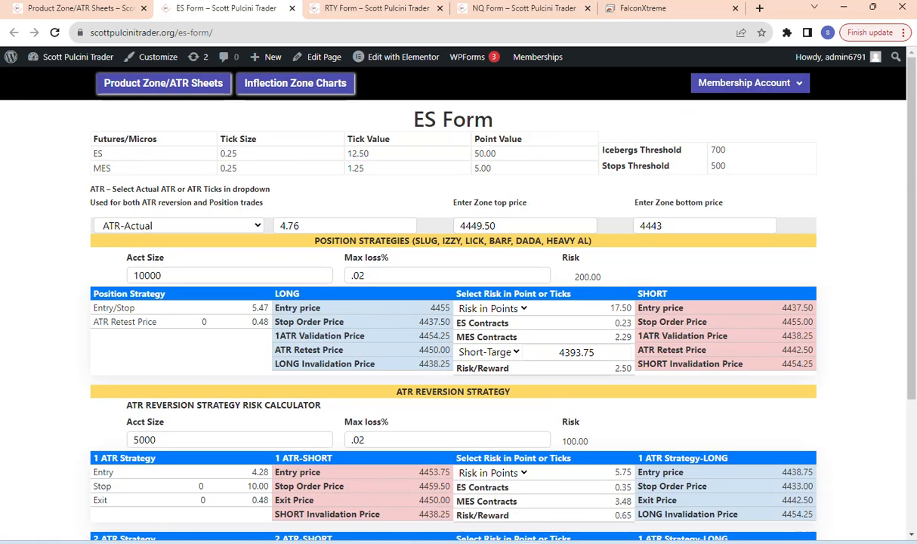
pyautogui.scroll(-3)
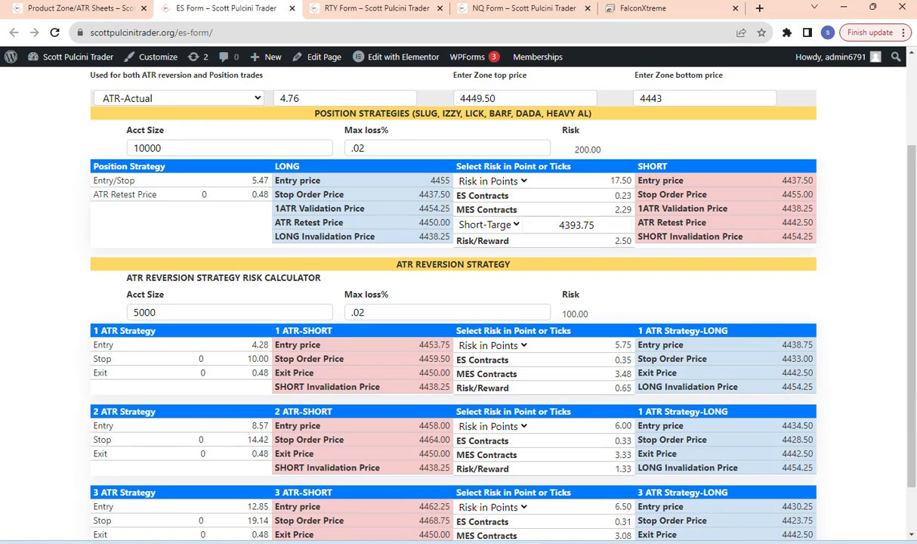
pyautogui.scroll(3)
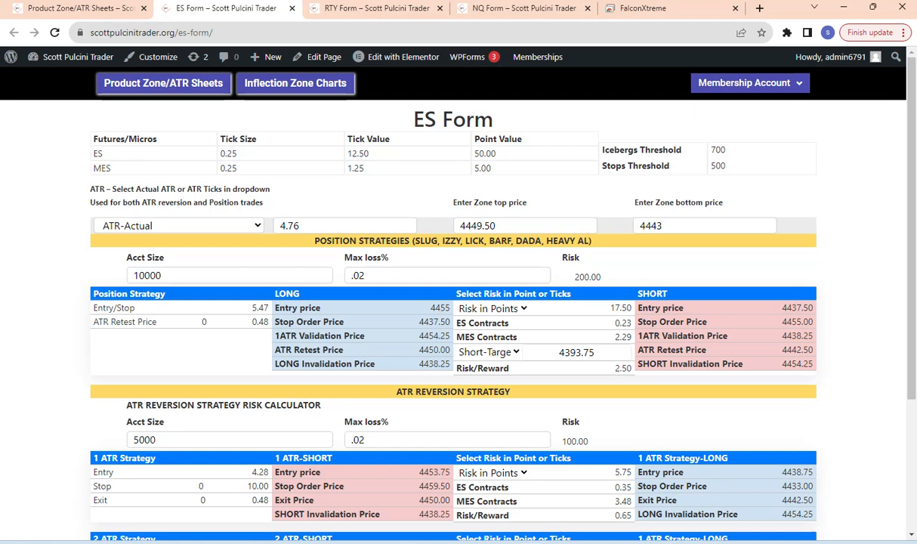
pyautogui.scroll(-3)
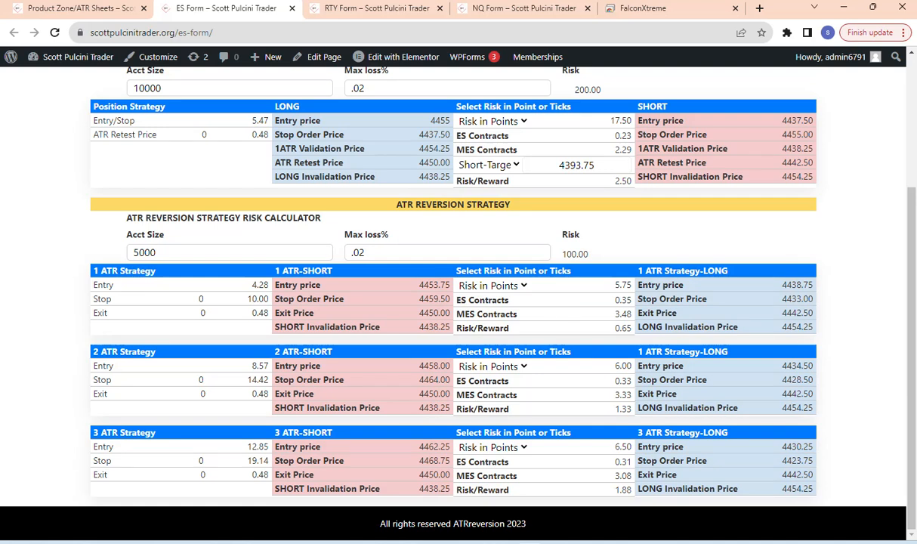
pyautogui.scroll(3)
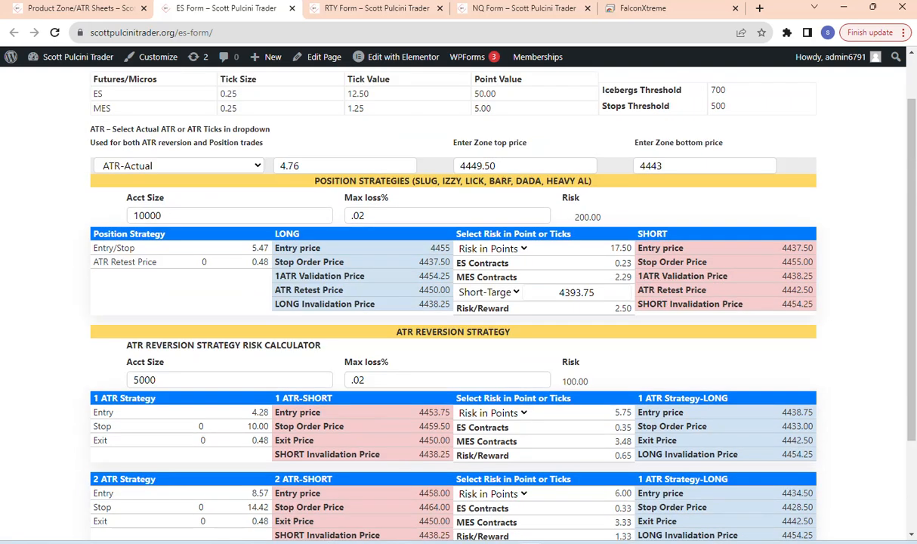
pyautogui.scroll(3)
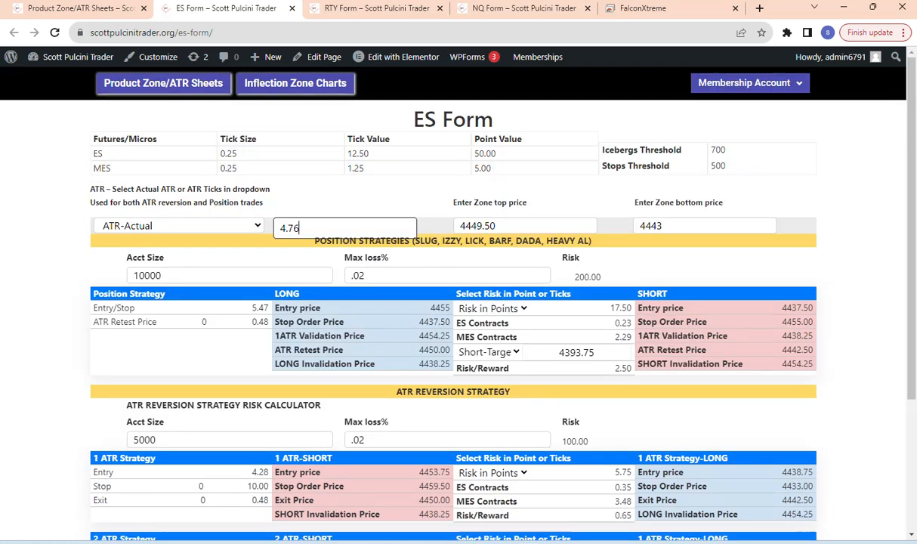
pyautogui.scroll(-3)
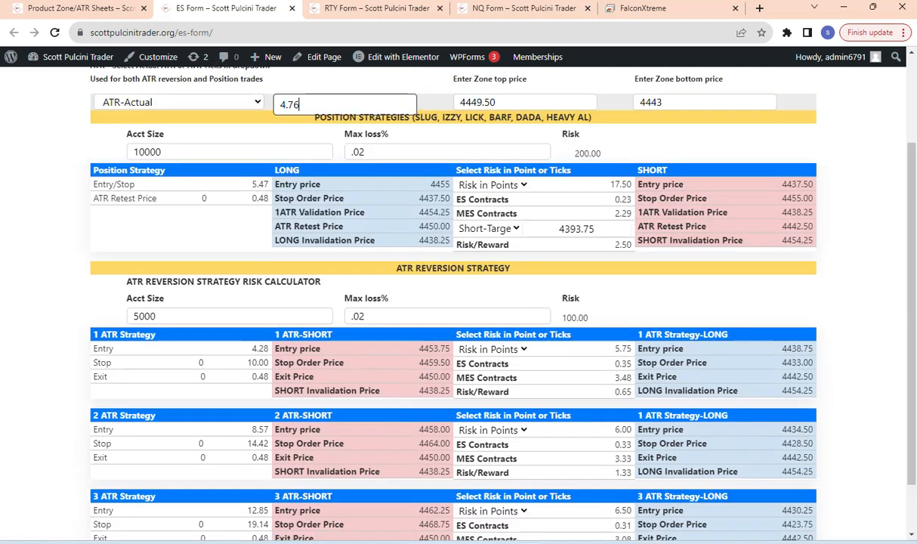
pyautogui.scroll(3)
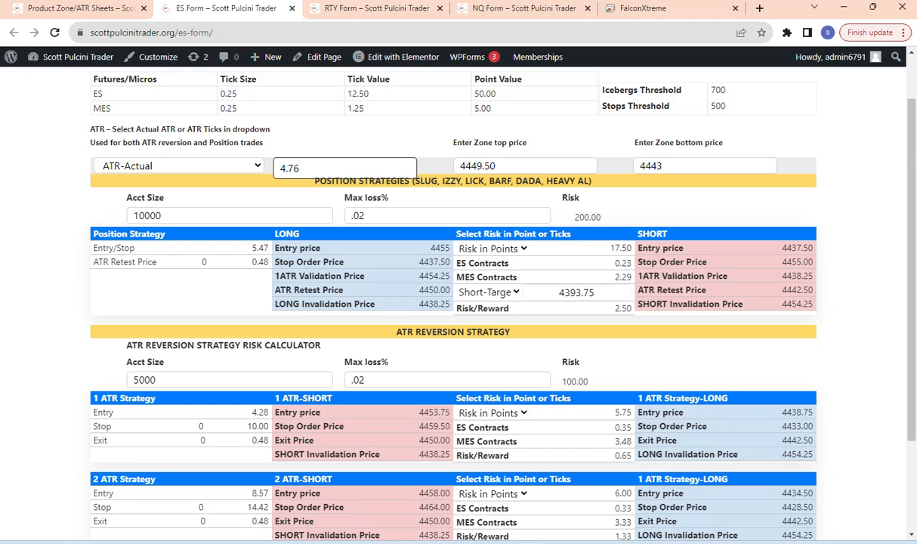
pyautogui.scroll(3)
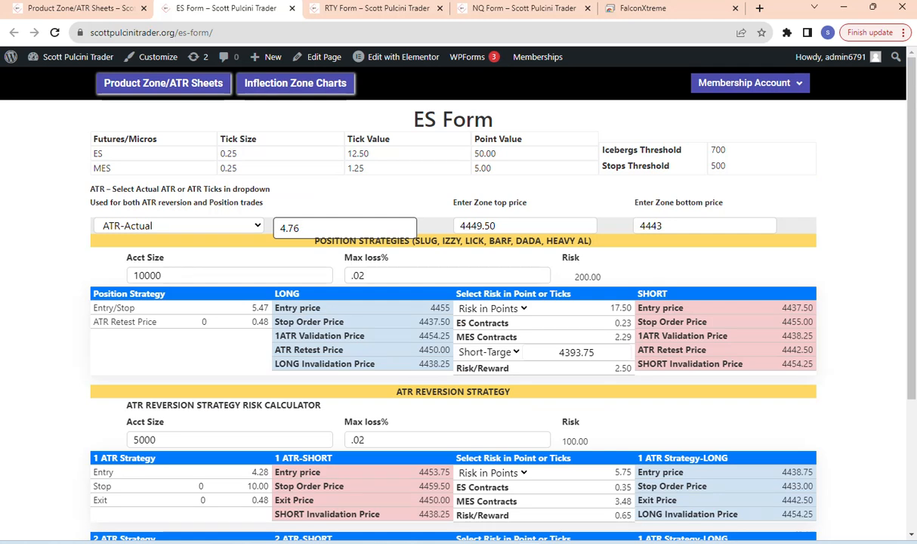